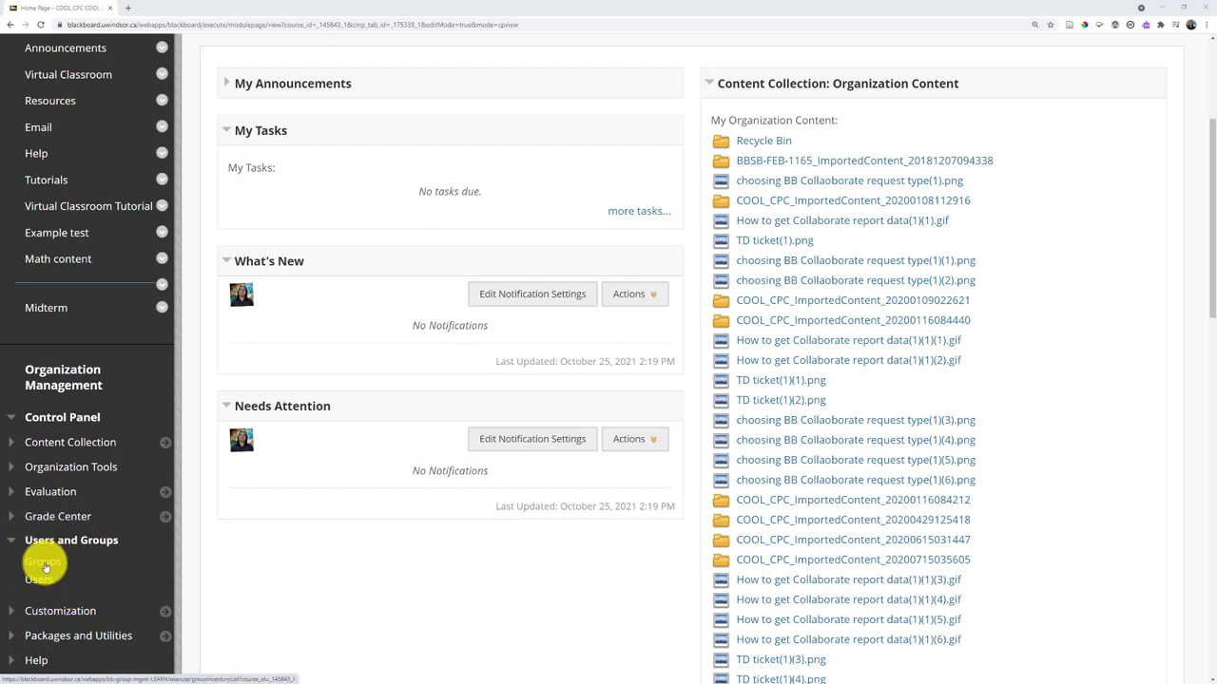
mouse_move(41, 369)
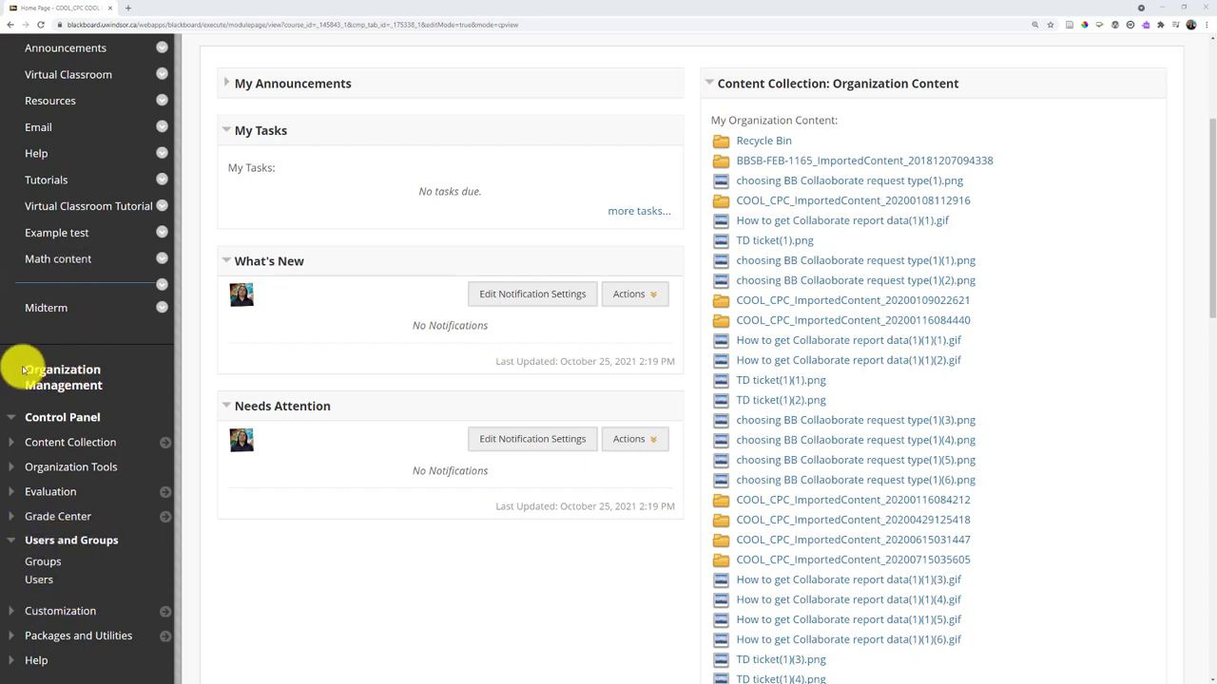
mouse_move(63, 377)
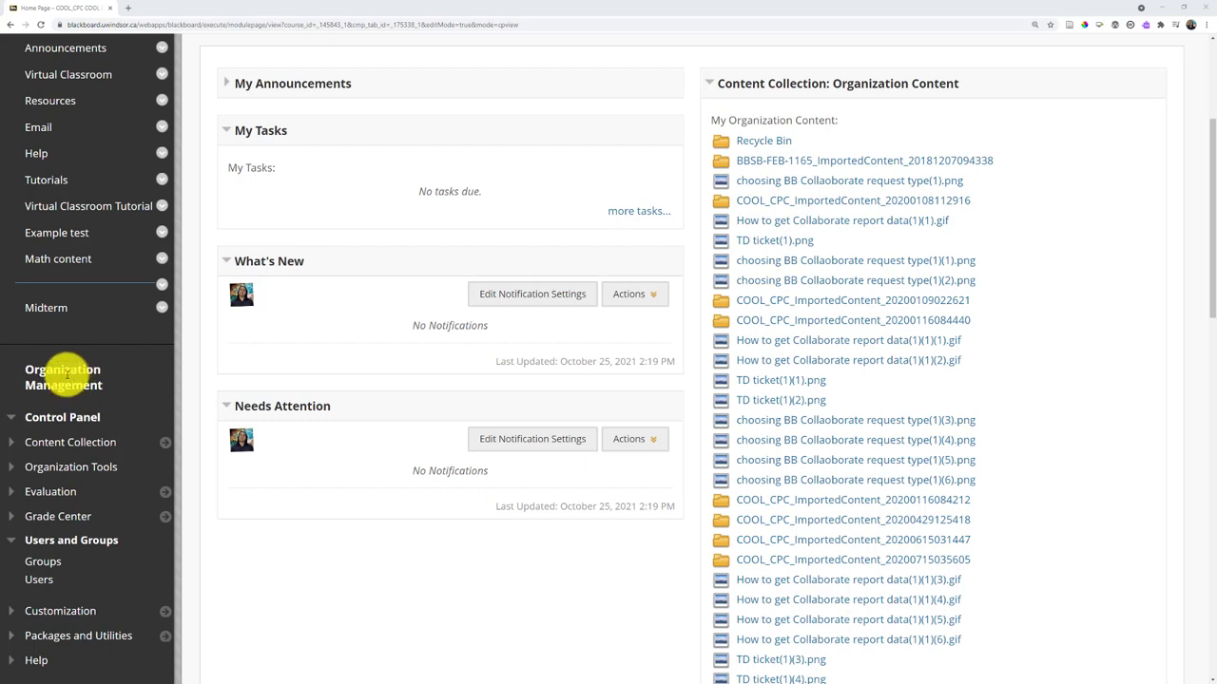
mouse_move(53, 543)
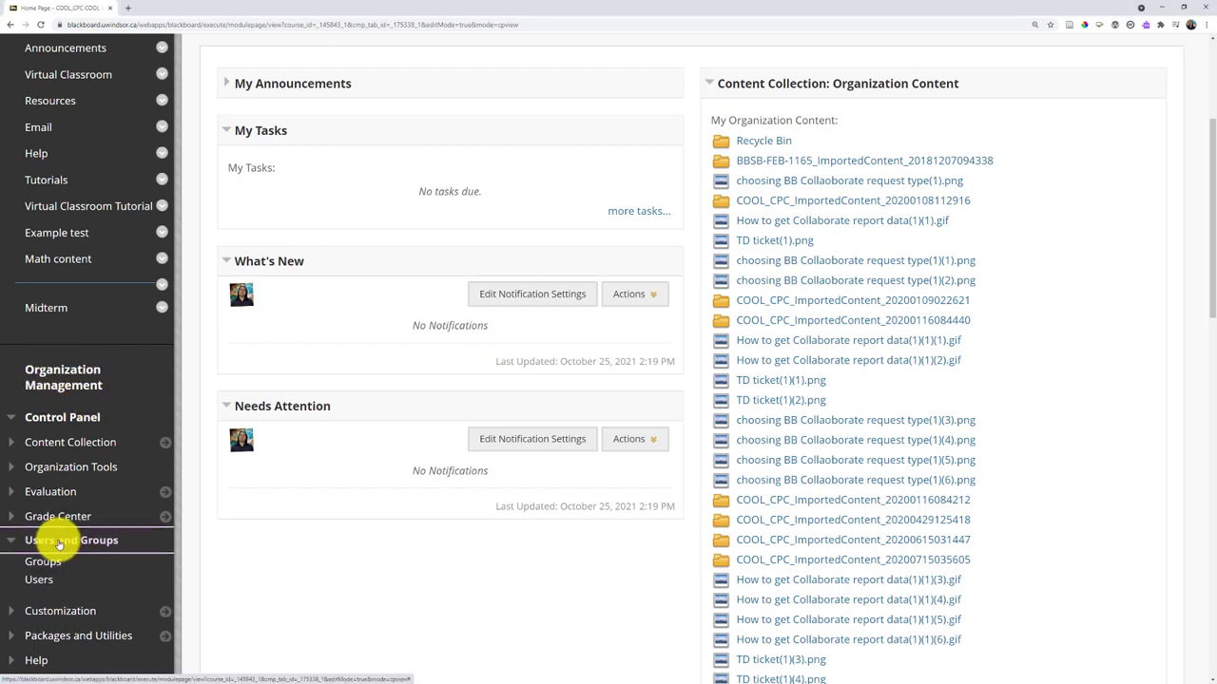
Go to the COOL_CPC organization's Groups page under Users and Groups
left_click(42, 561)
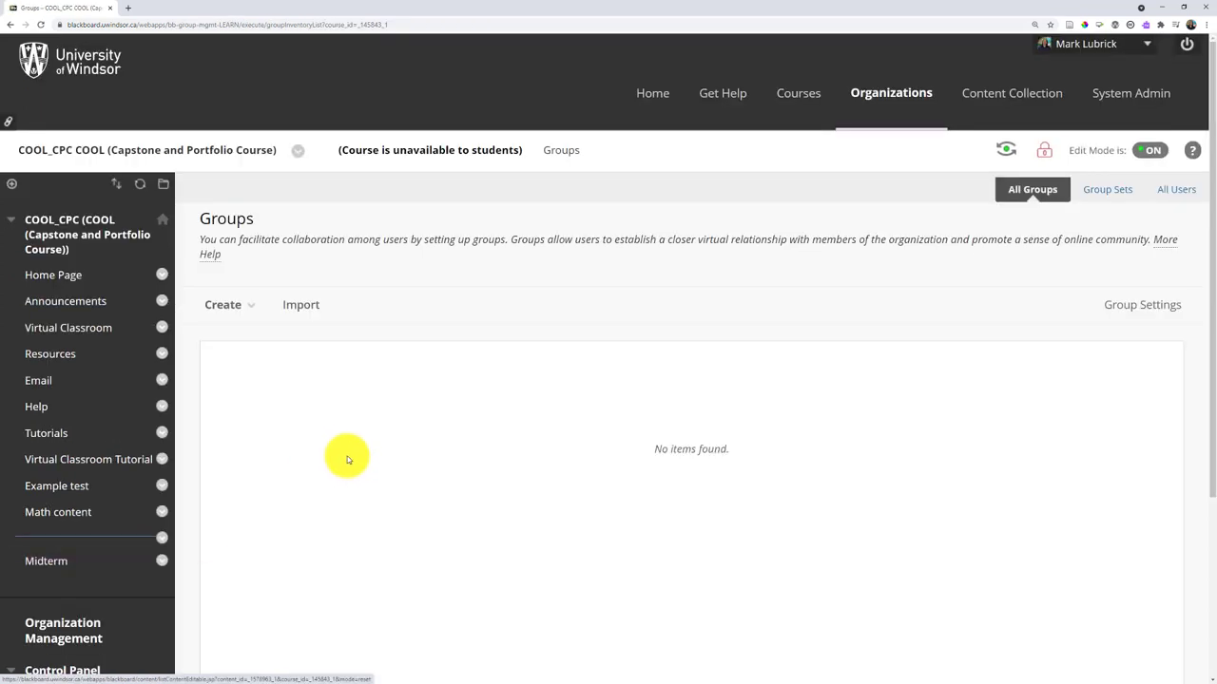
Show the Create menu's Single Group and Group Set choices
left_click(223, 304)
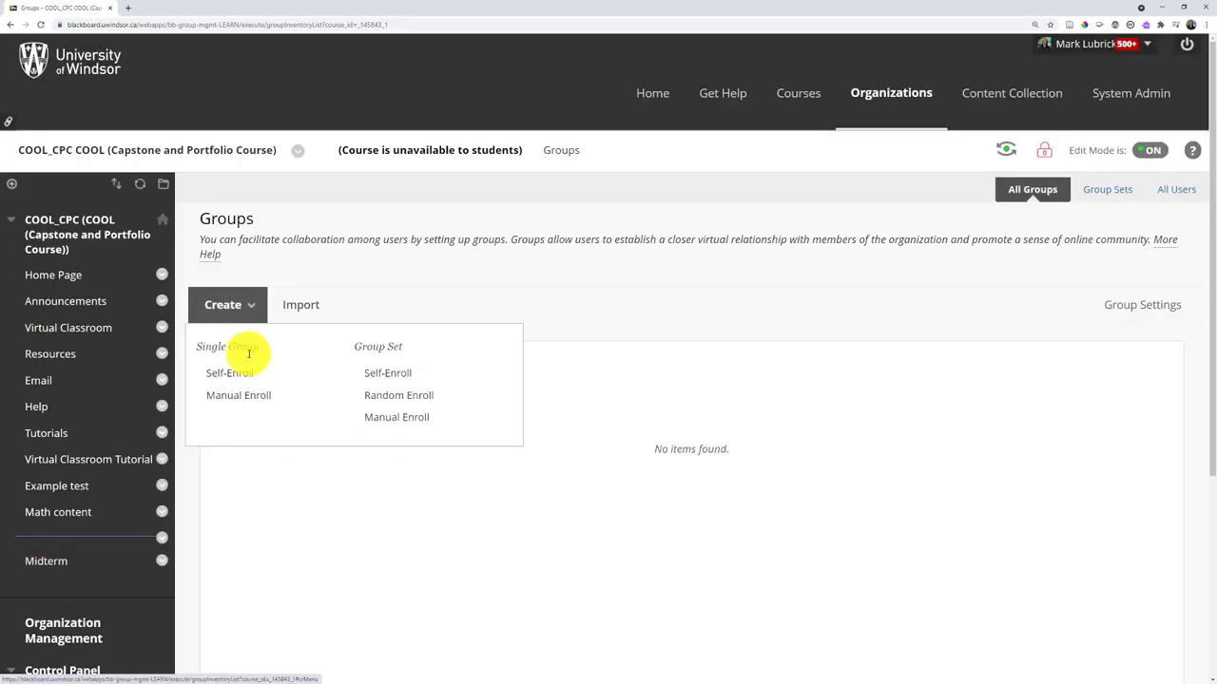
mouse_move(387, 373)
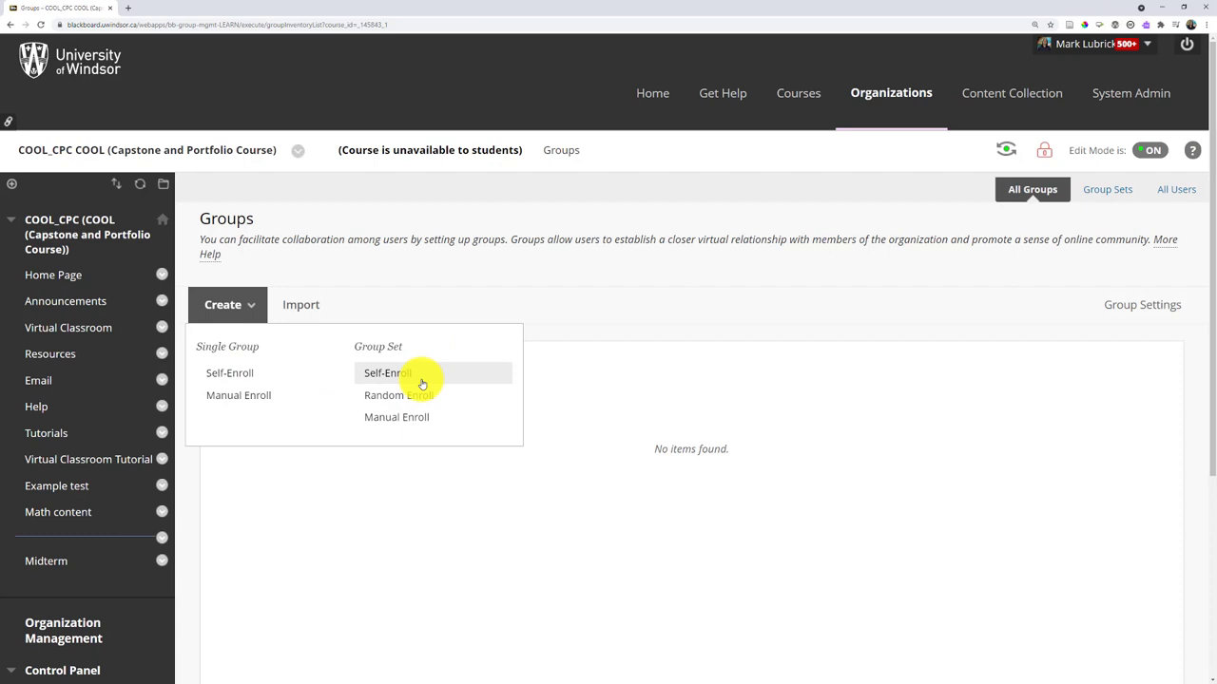
mouse_move(437, 371)
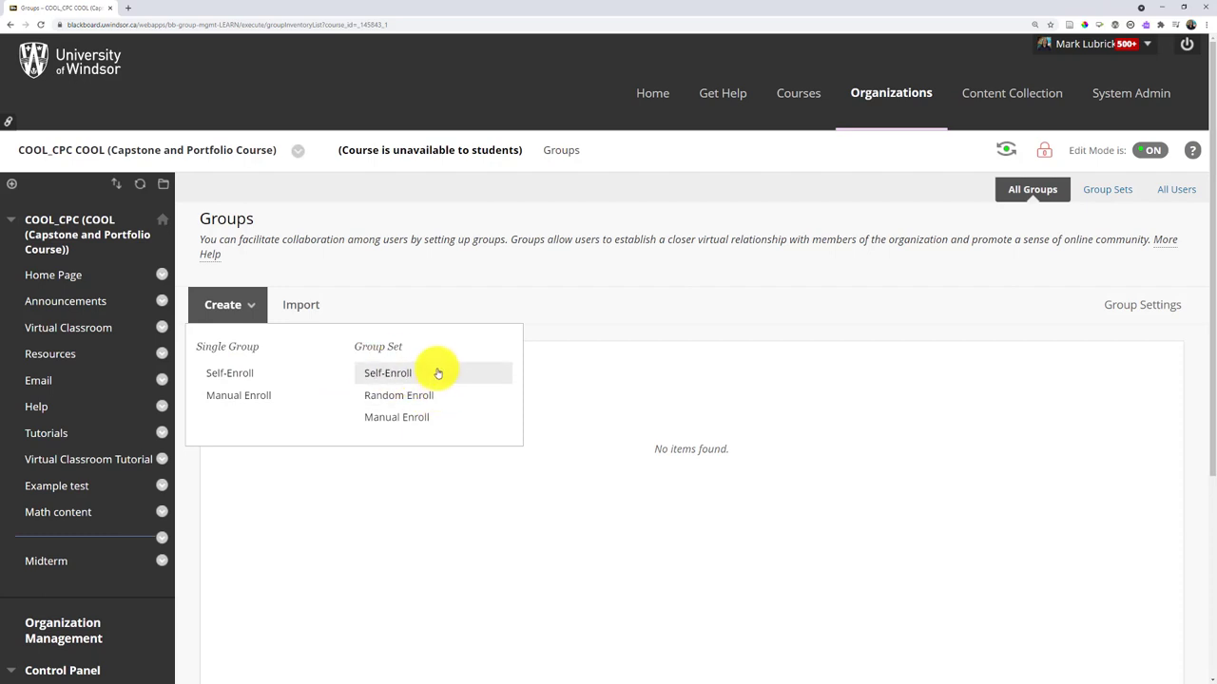
mouse_move(403, 373)
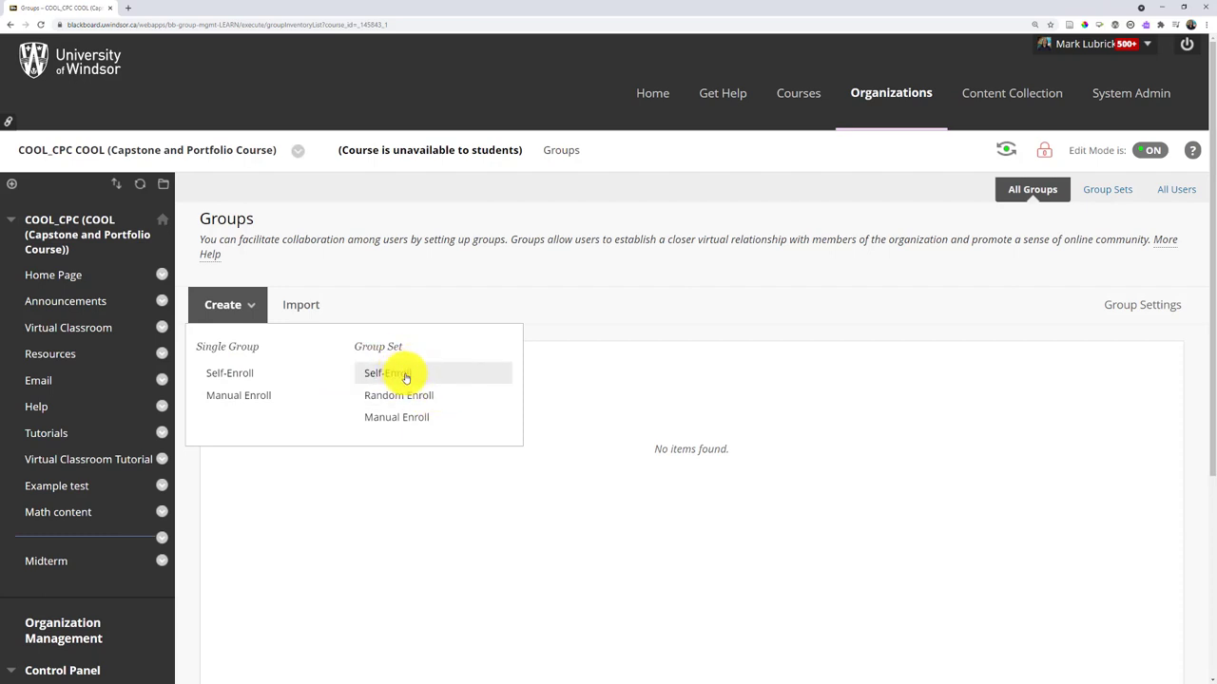
mouse_move(400, 395)
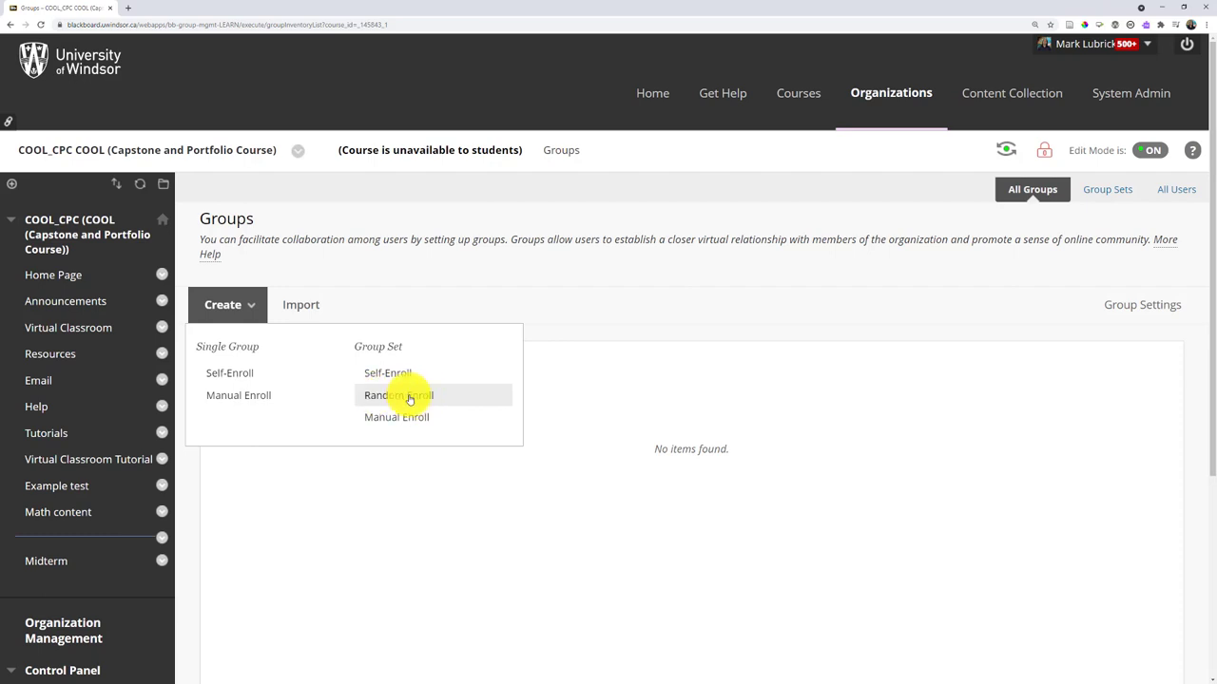
mouse_move(426, 418)
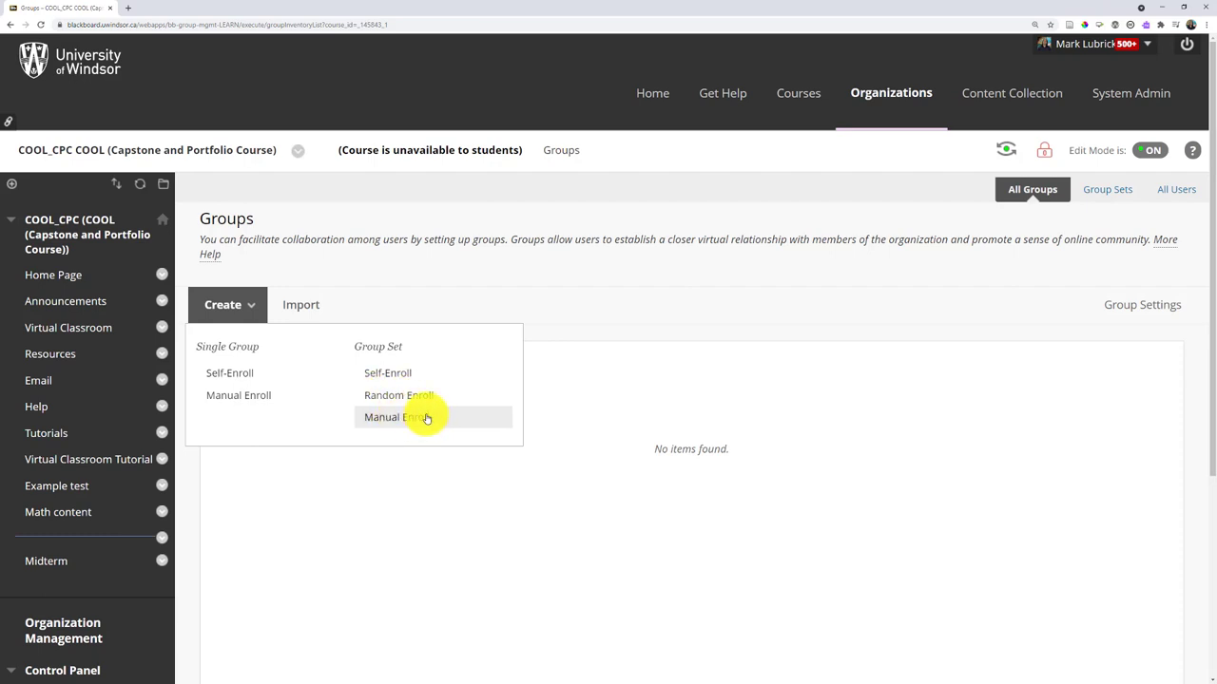
mouse_move(403, 400)
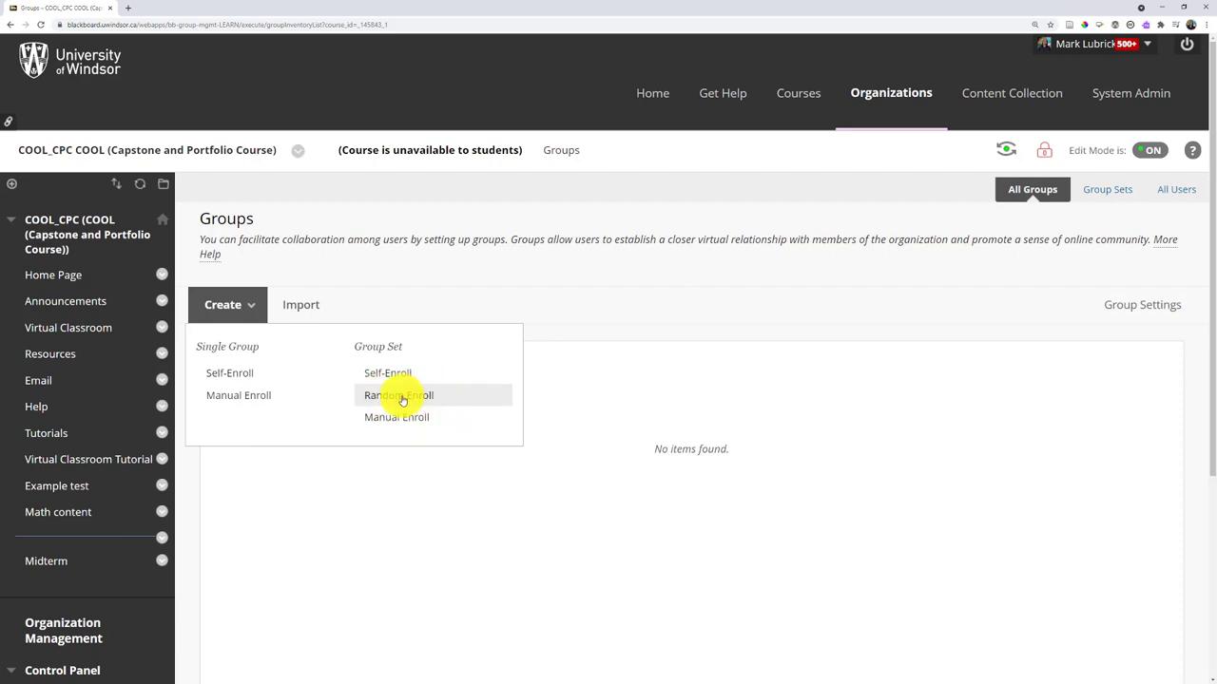
Begin a Random Enroll group set named 'Example', kept visible to students
left_click(399, 395)
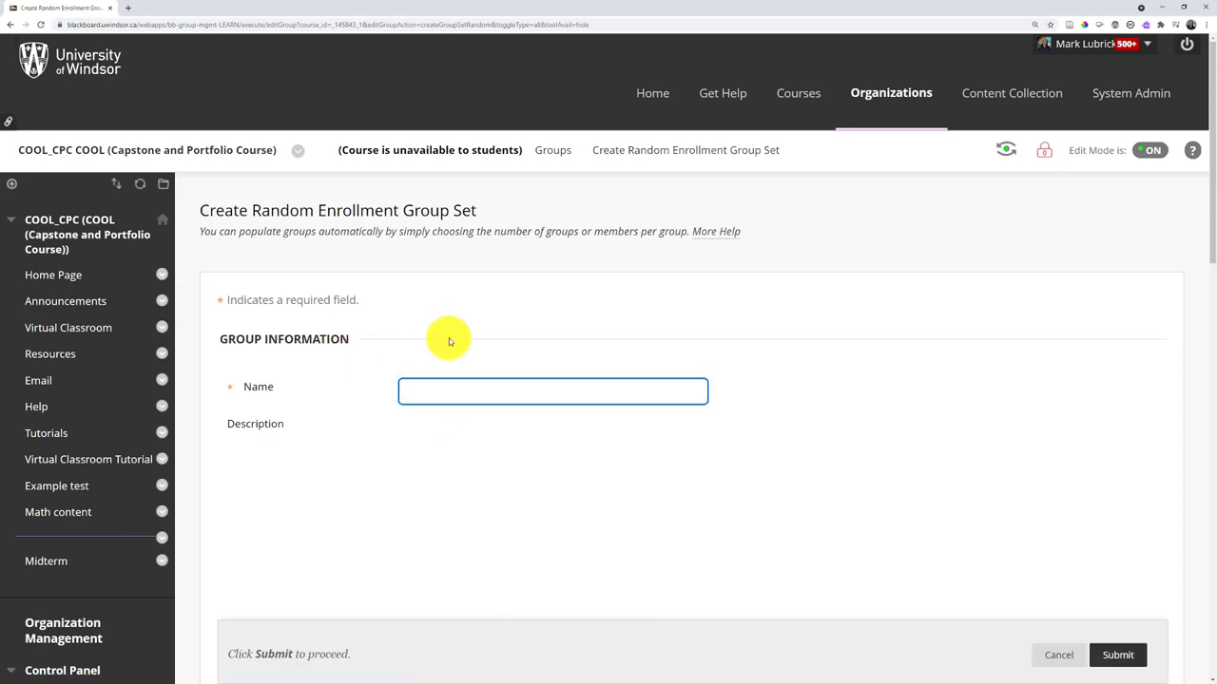
type("Example")
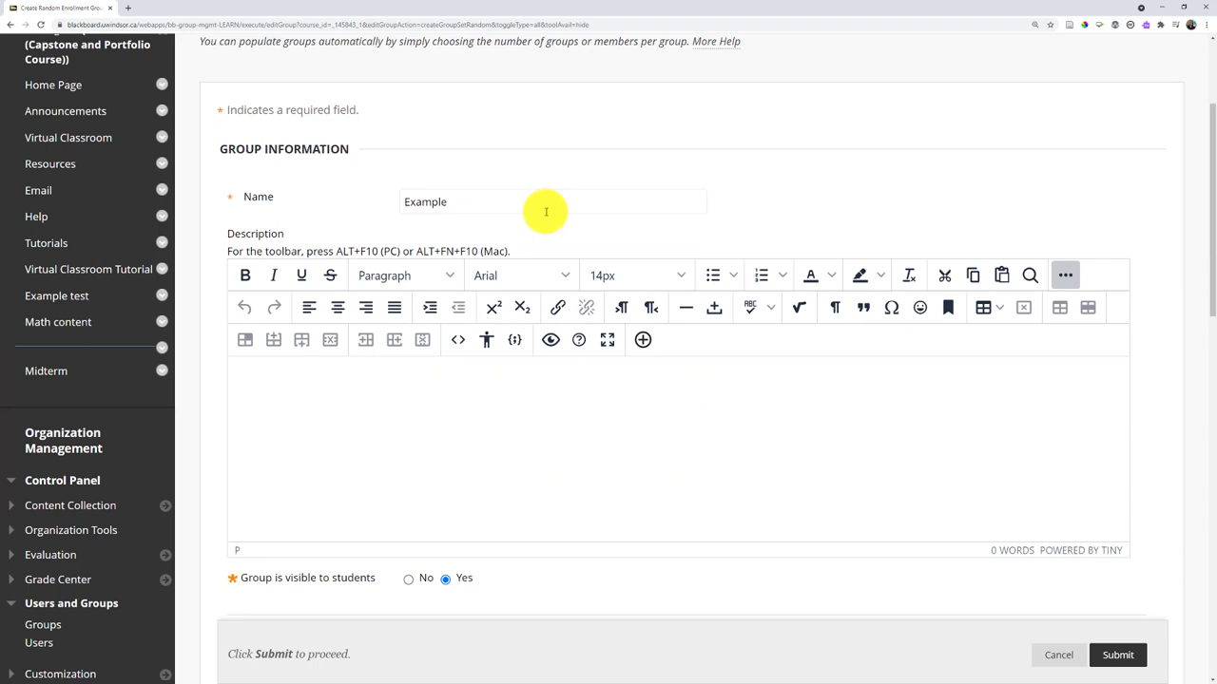
scroll("down", 3)
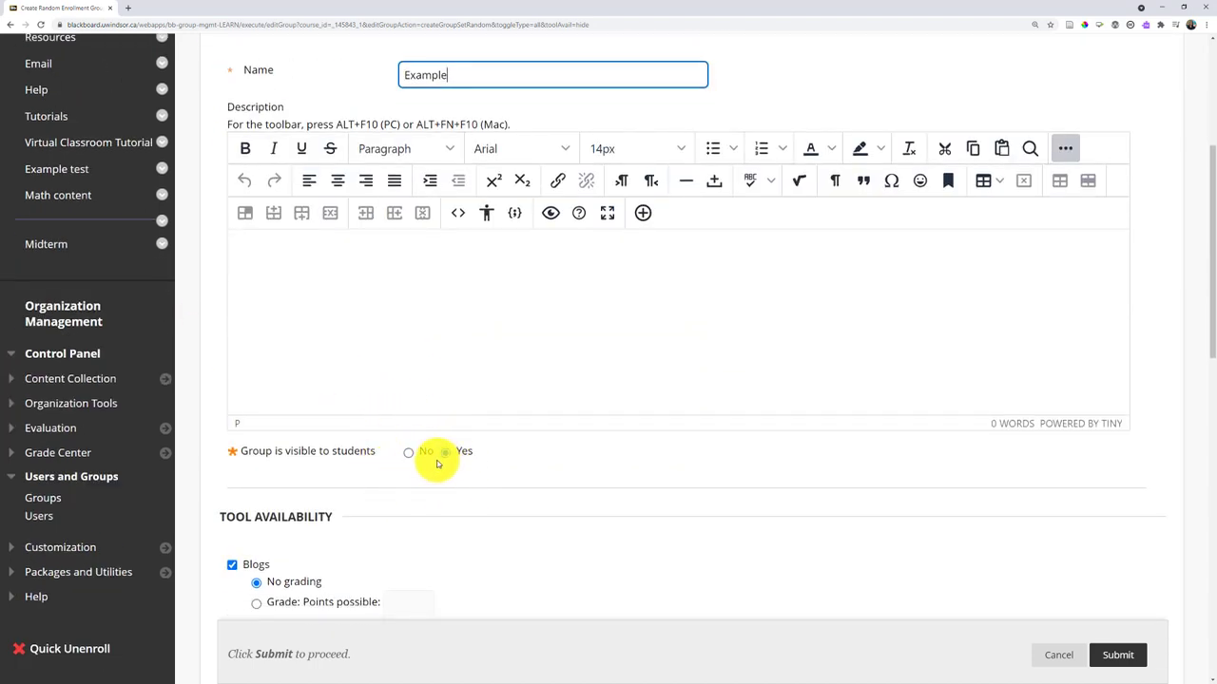
left_click(445, 453)
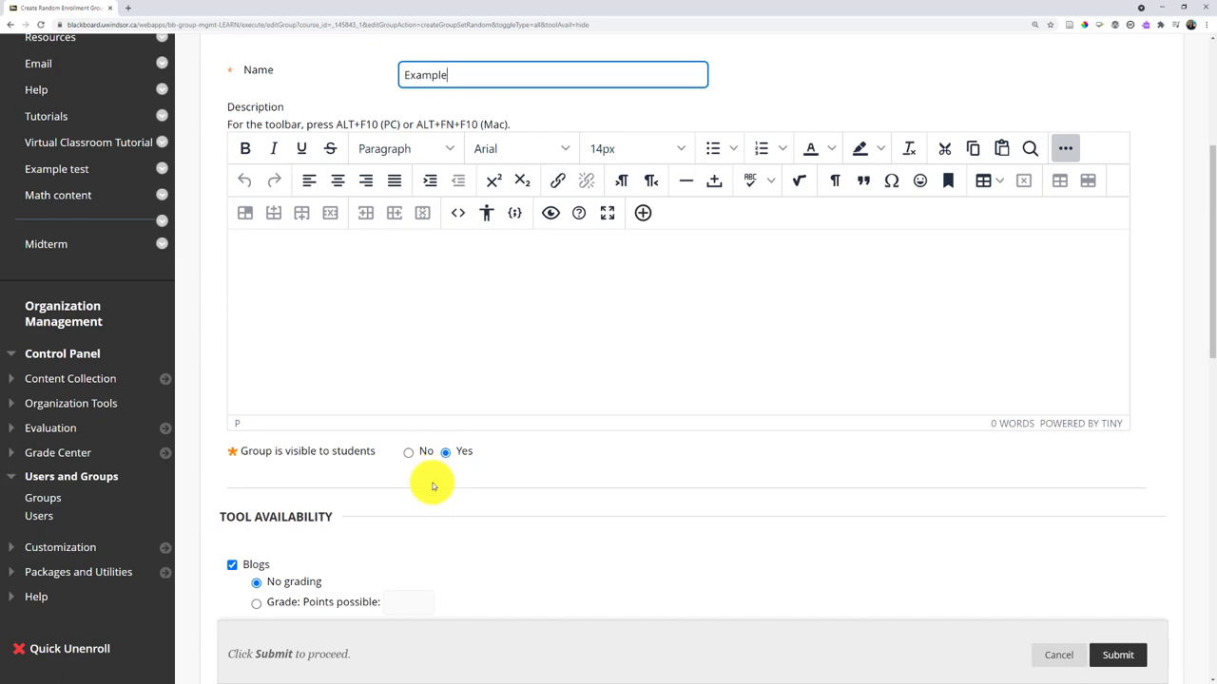
mouse_move(428, 422)
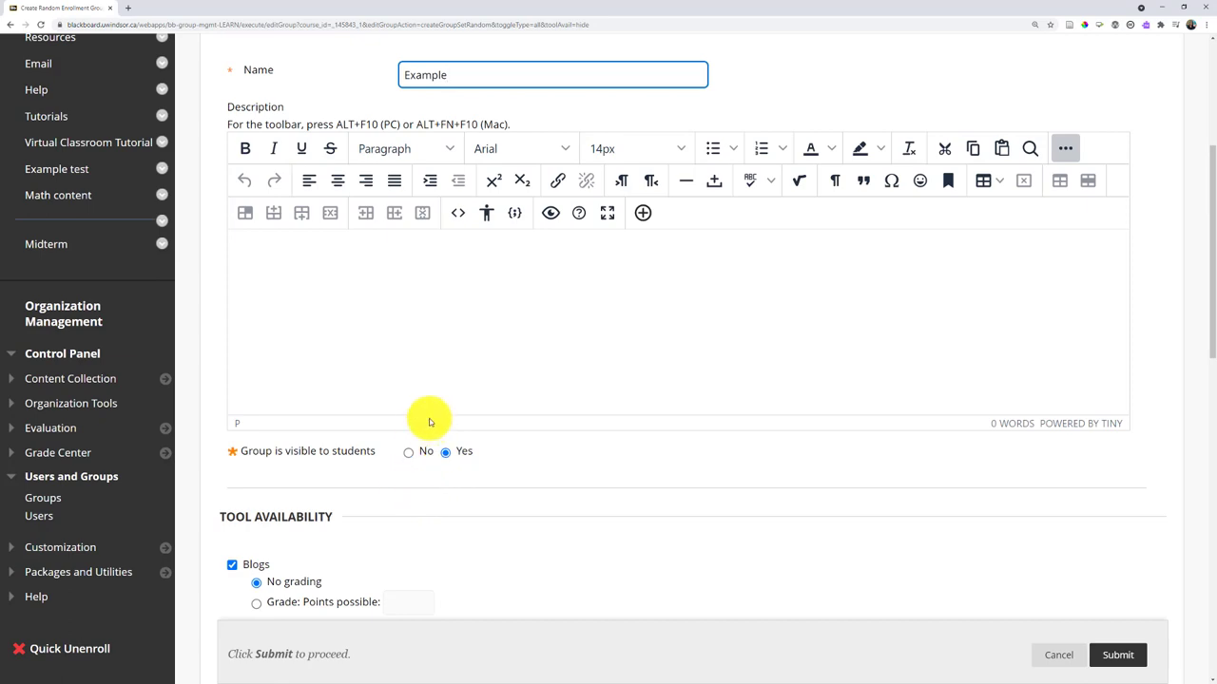
Enable Collaborate Ultra with recordings for all members and adjust Email and Journals tool availability
scroll("down", 3)
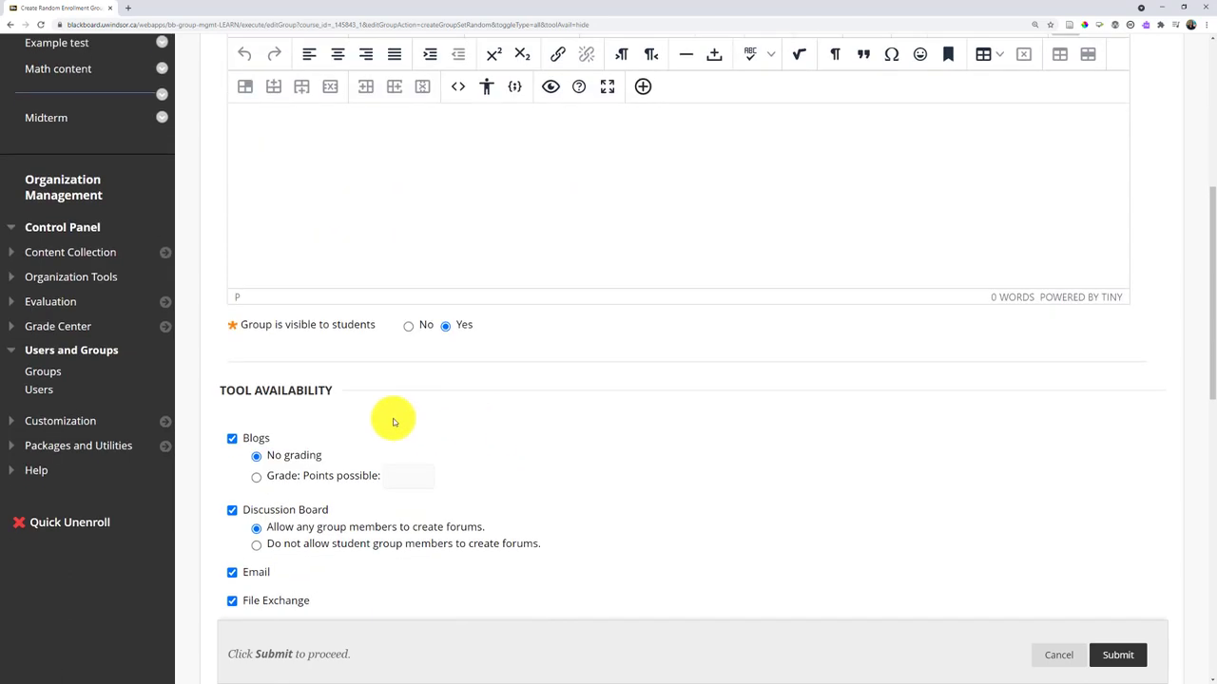
scroll("down", 3)
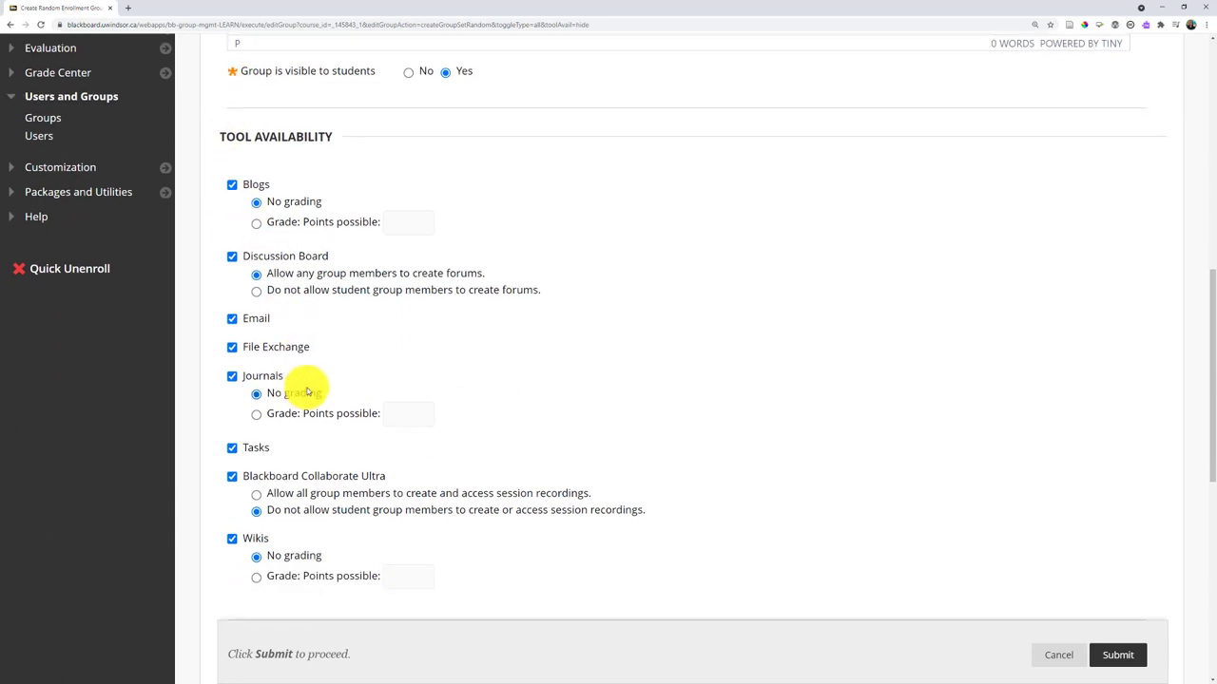
mouse_move(334, 479)
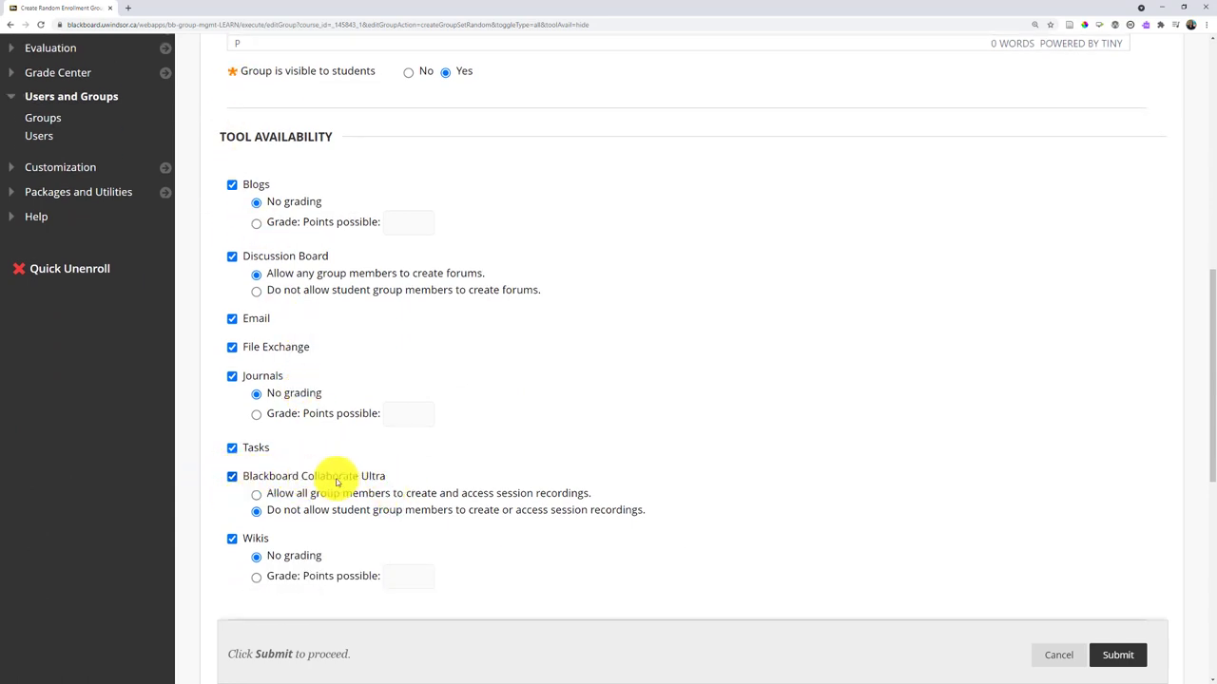
mouse_move(293, 485)
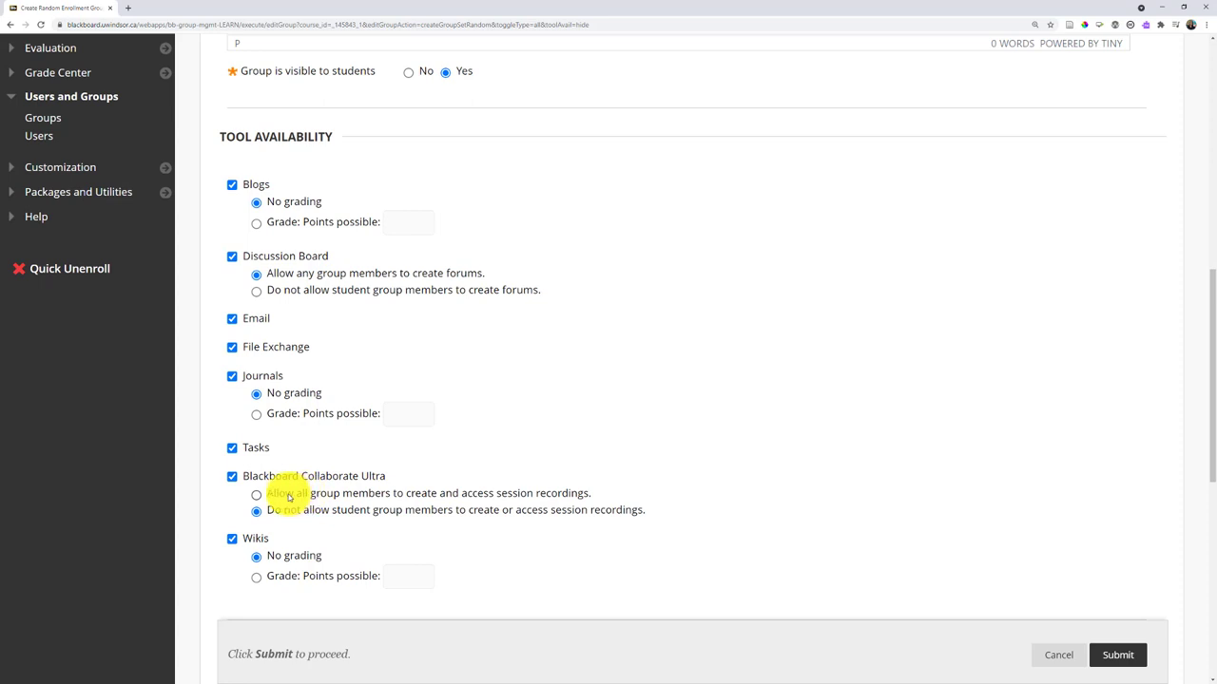
left_click(255, 494)
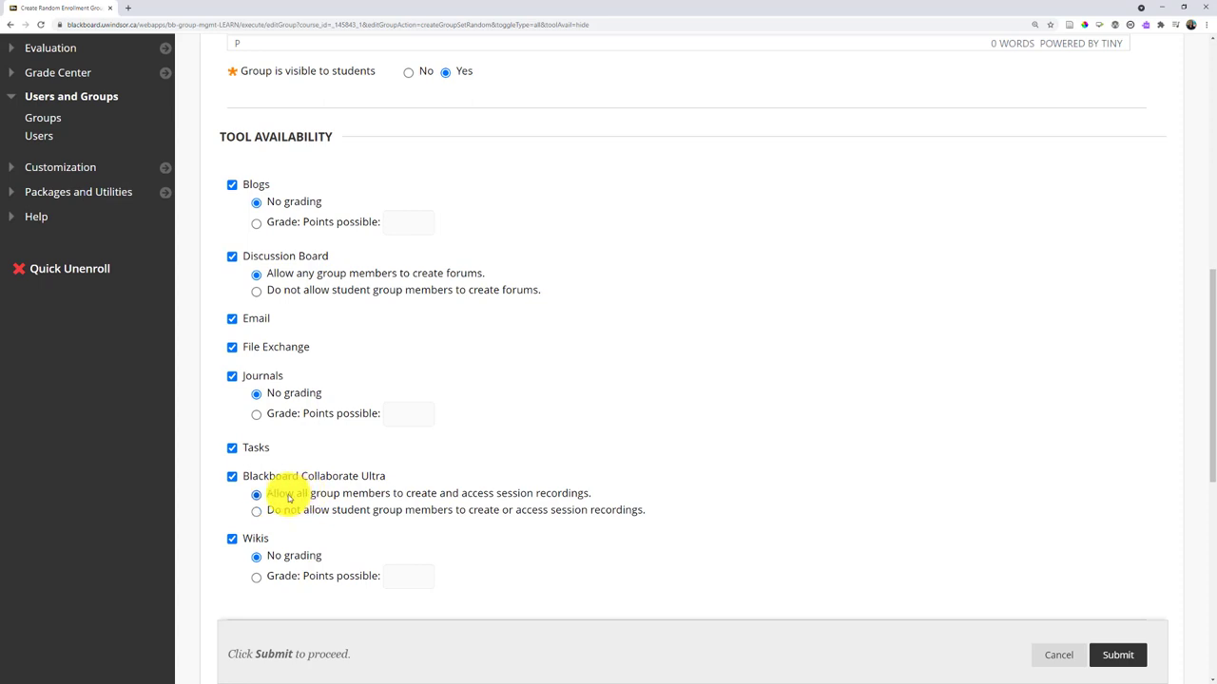
mouse_move(502, 475)
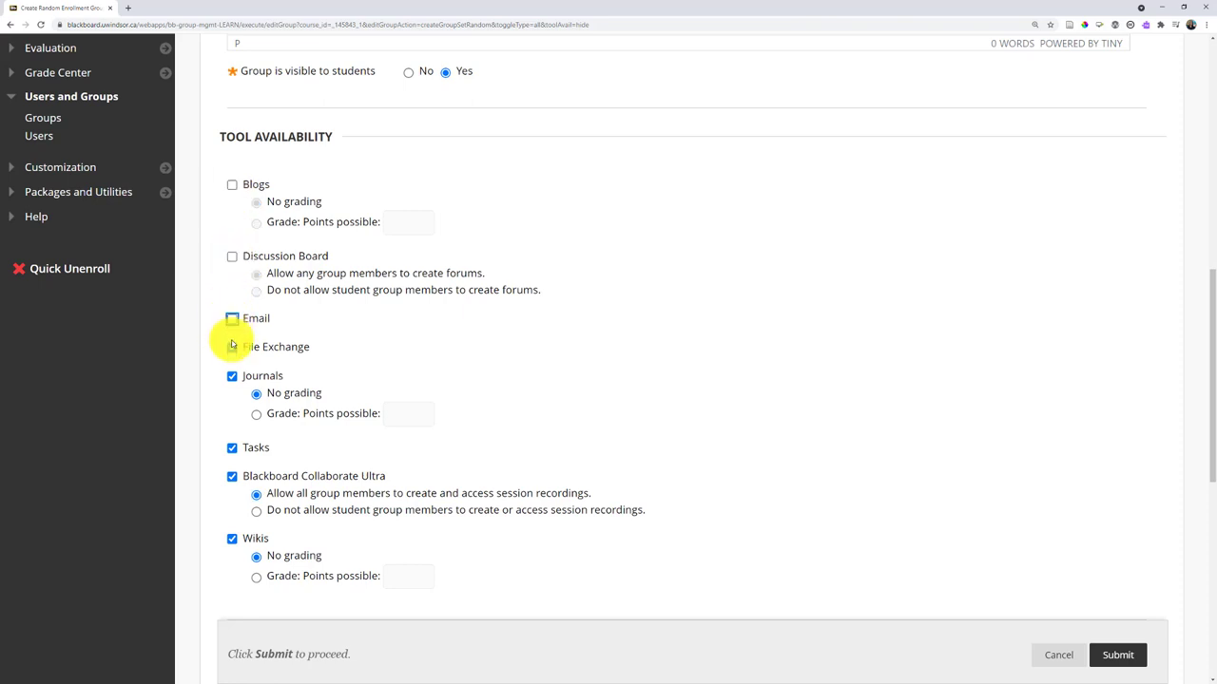
left_click(232, 319)
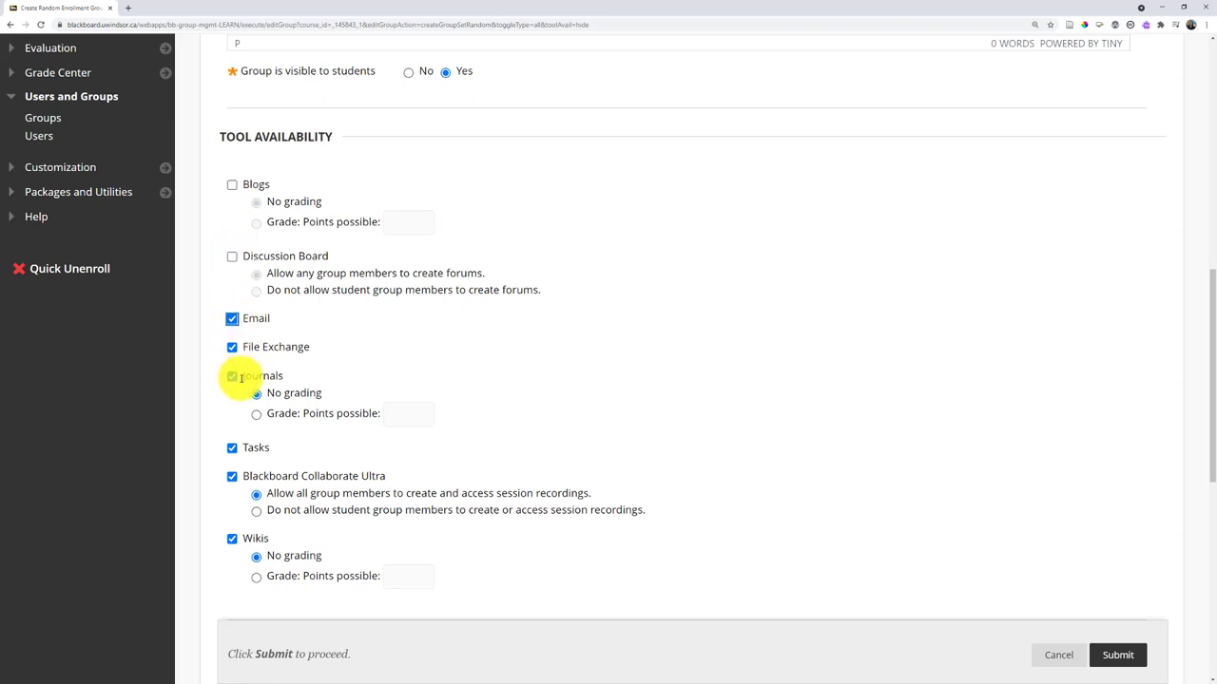
left_click(232, 377)
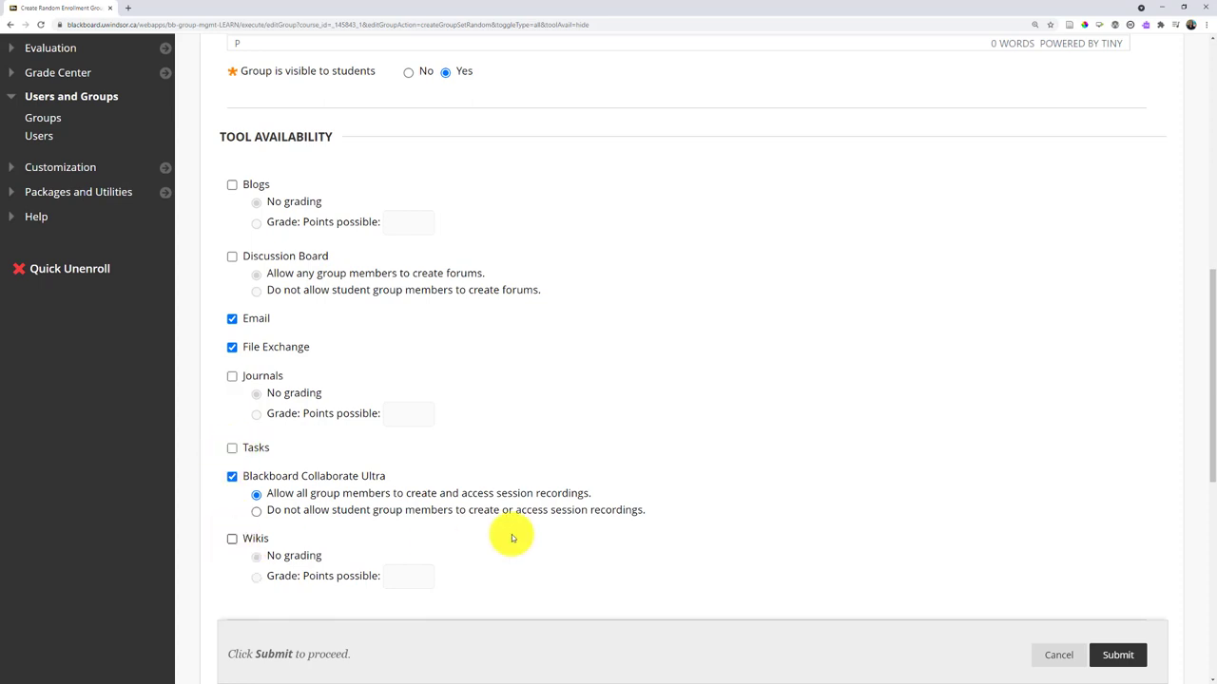
scroll("down", 3)
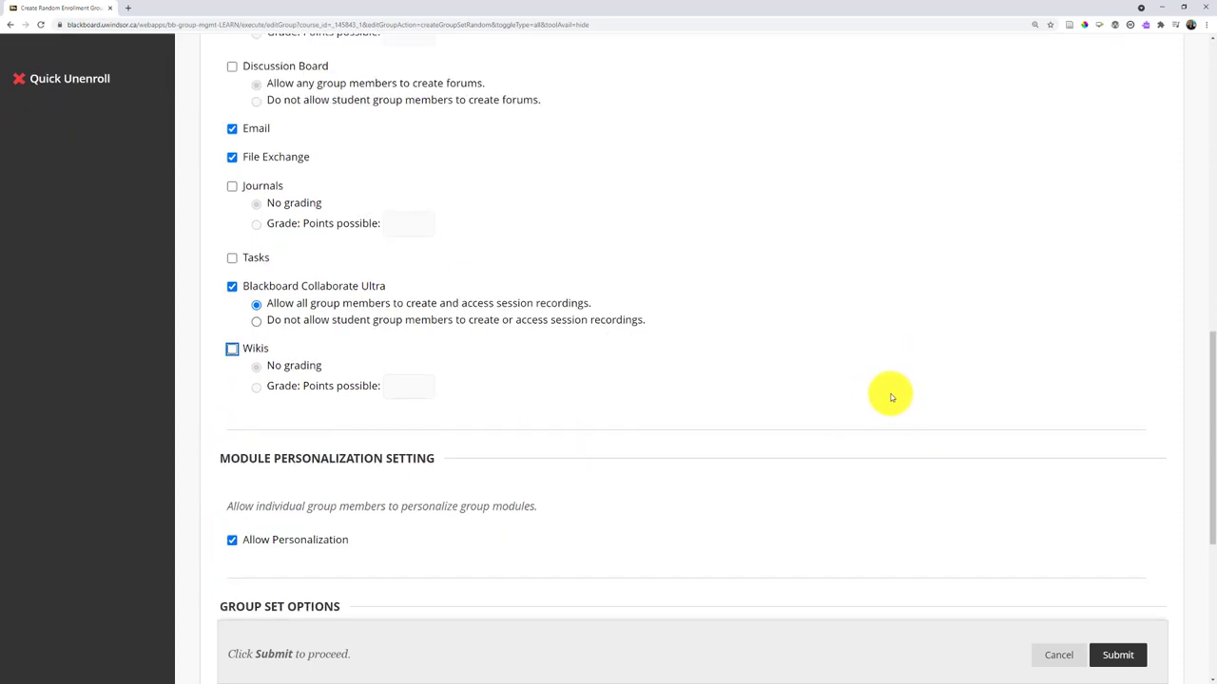
Set membership to 2 groups by Number of Groups, submit the set, and enter Student Preview
scroll("down", 3)
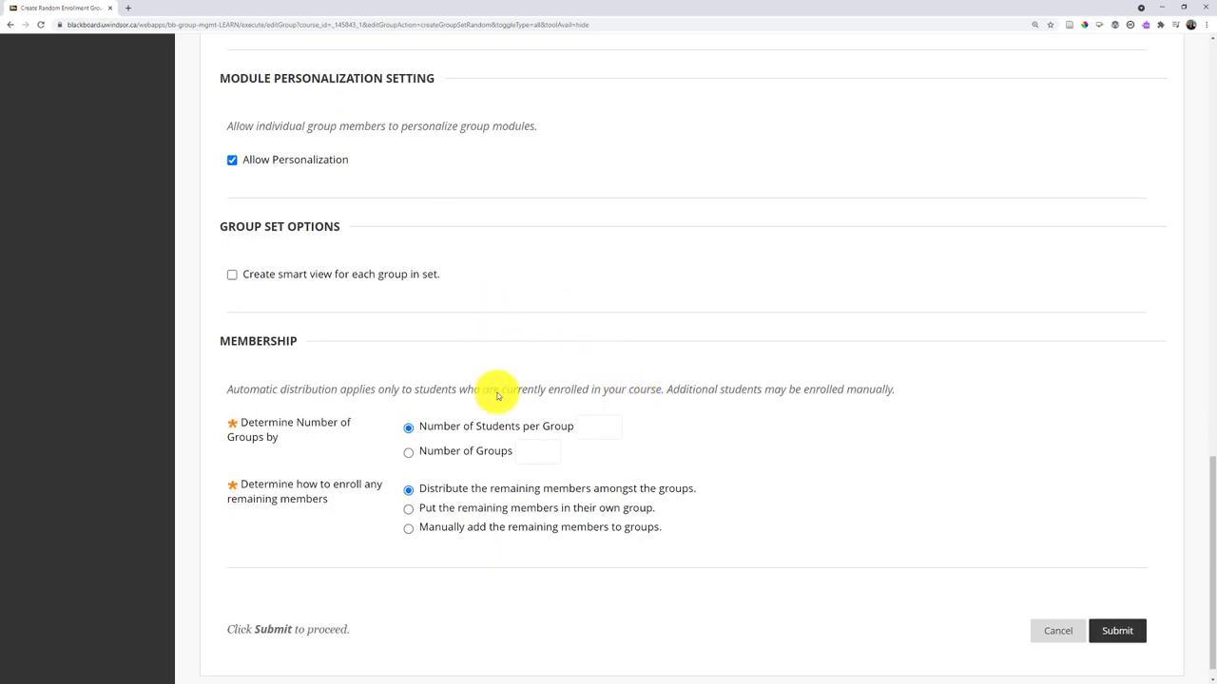
mouse_move(334, 403)
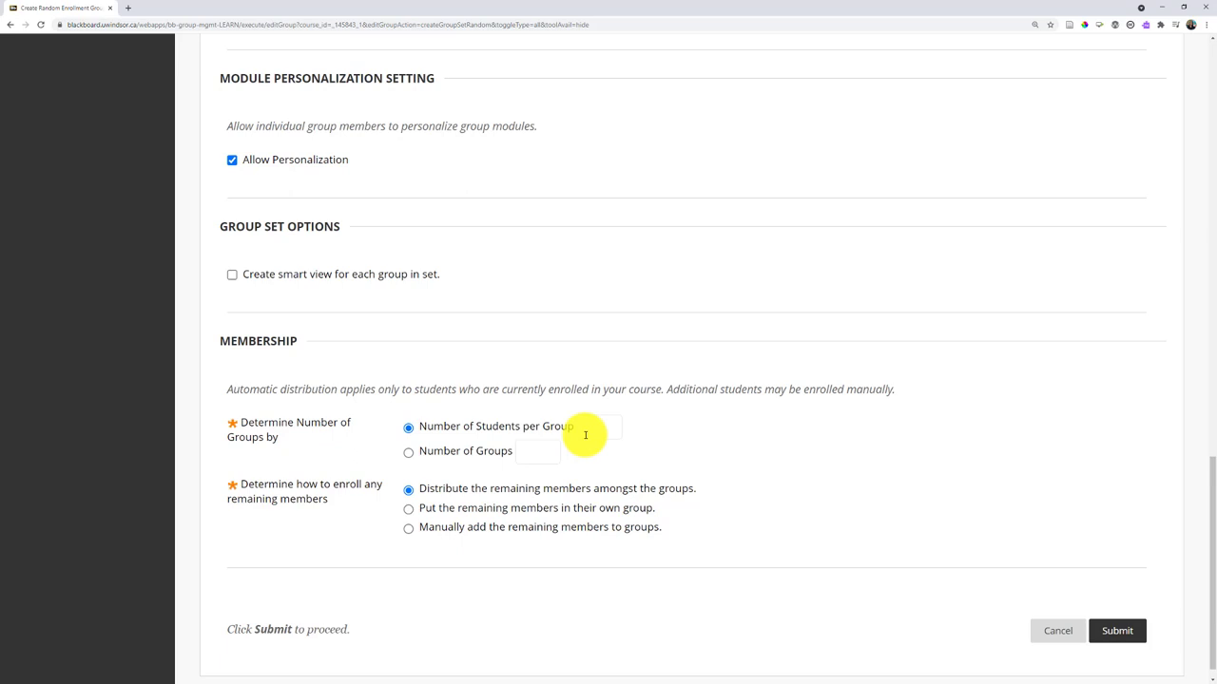
mouse_move(574, 430)
type("2")
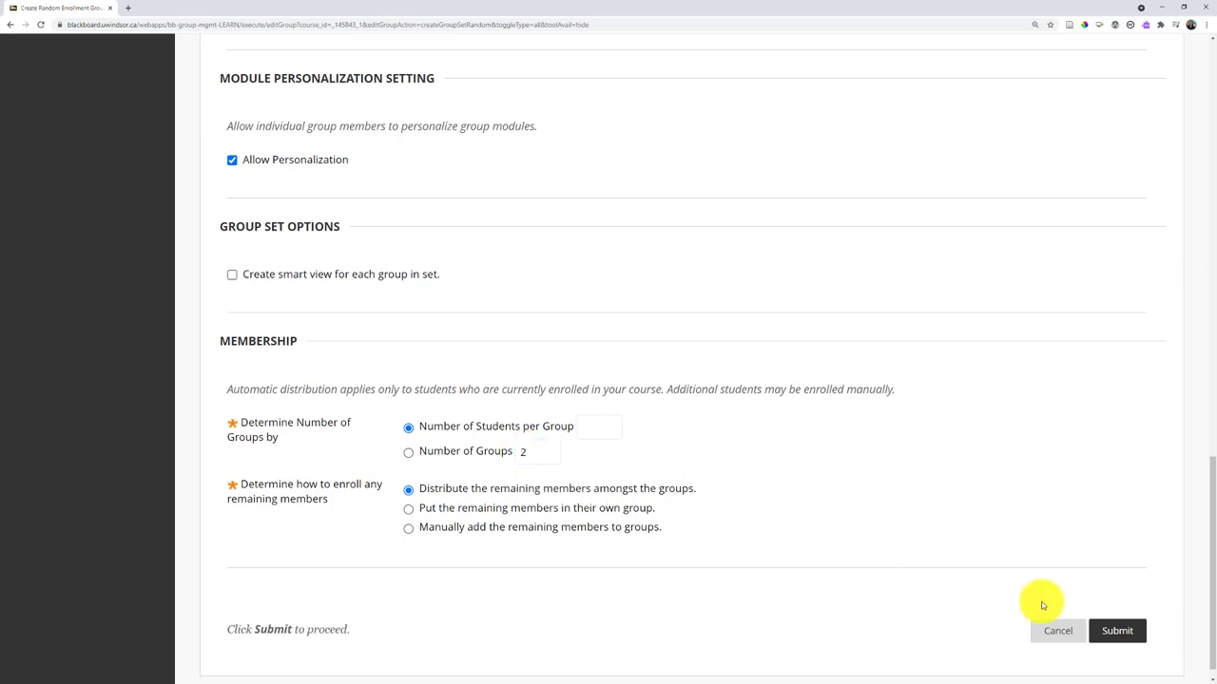
left_click(1118, 631)
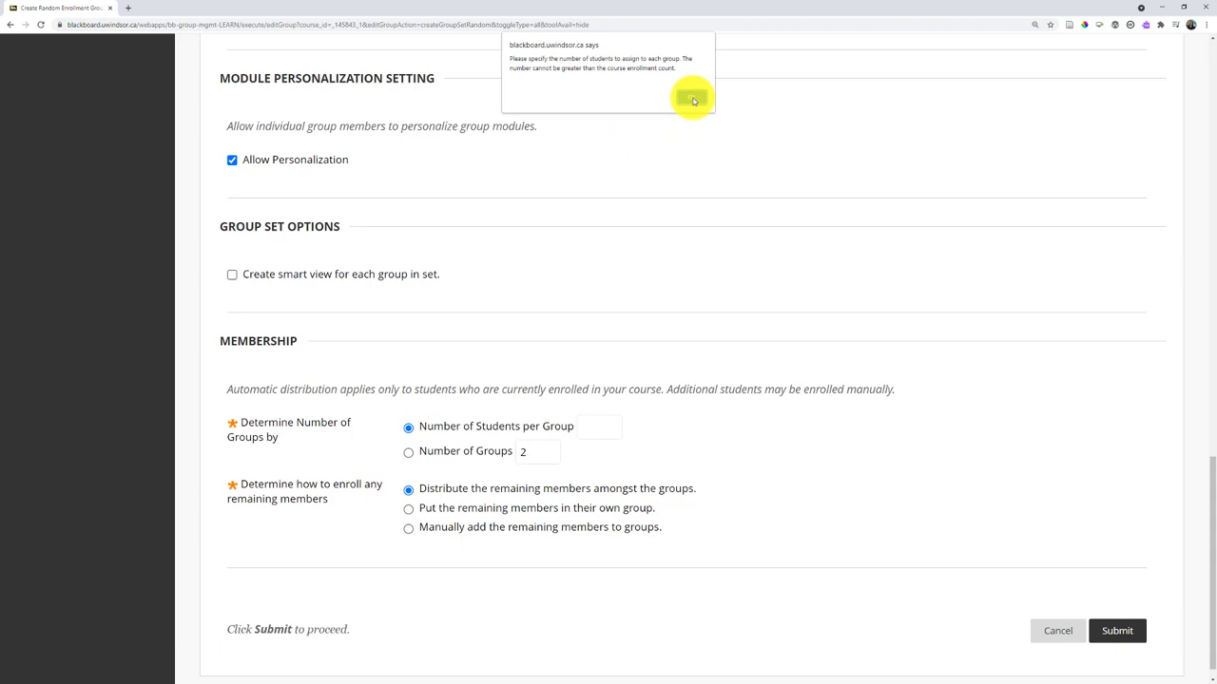
left_click(692, 99)
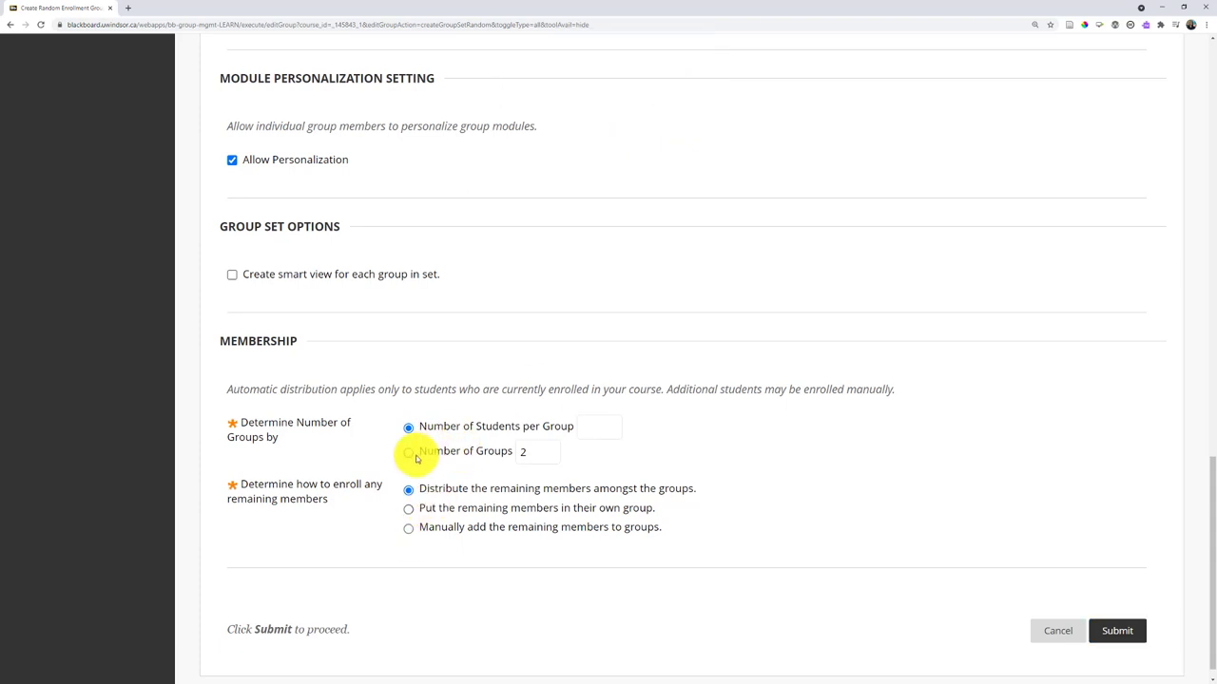
left_click(409, 450)
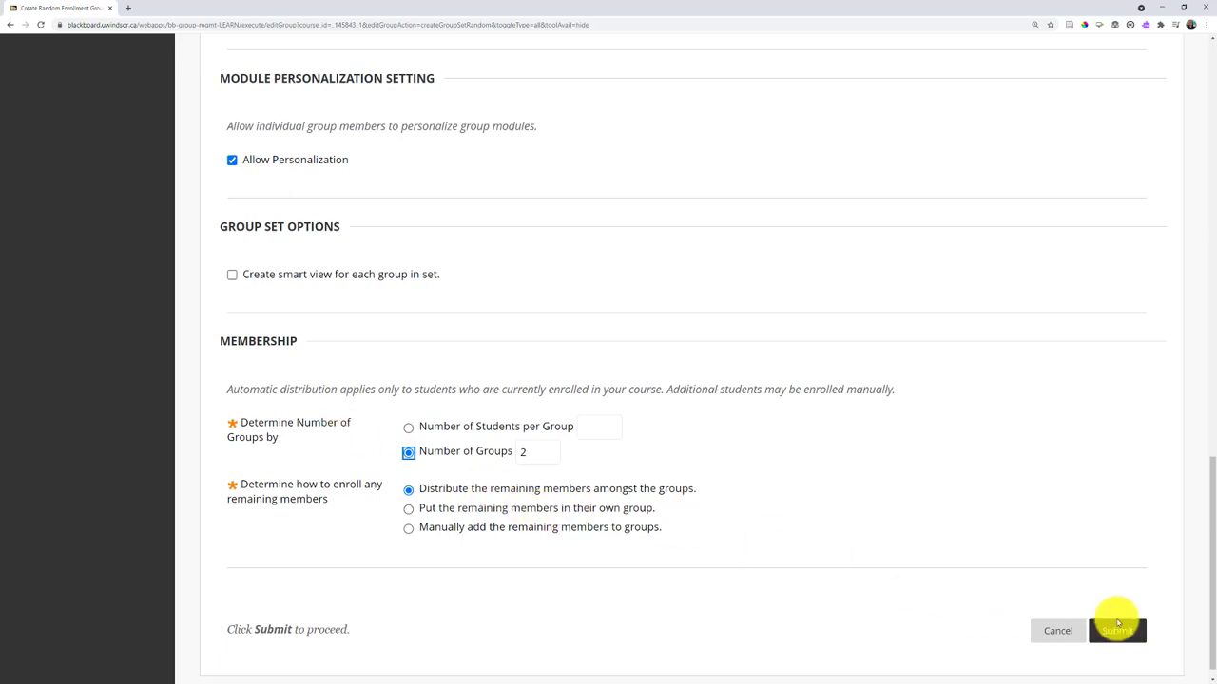
left_click(1118, 632)
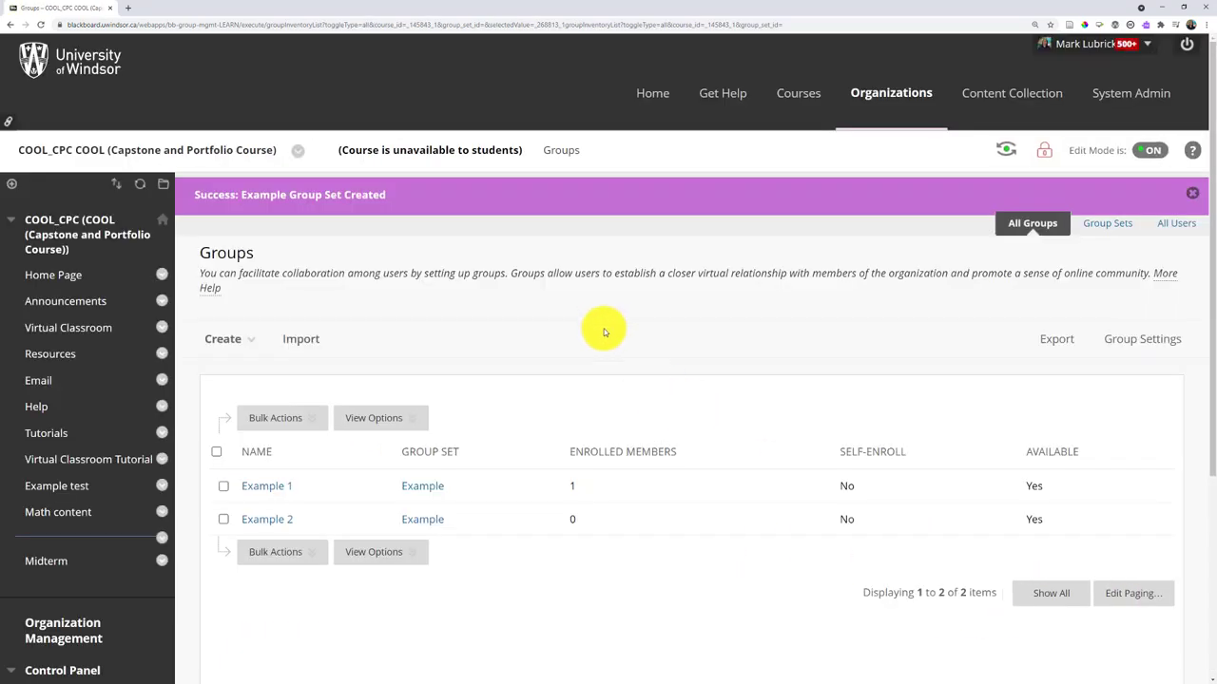
mouse_move(855, 227)
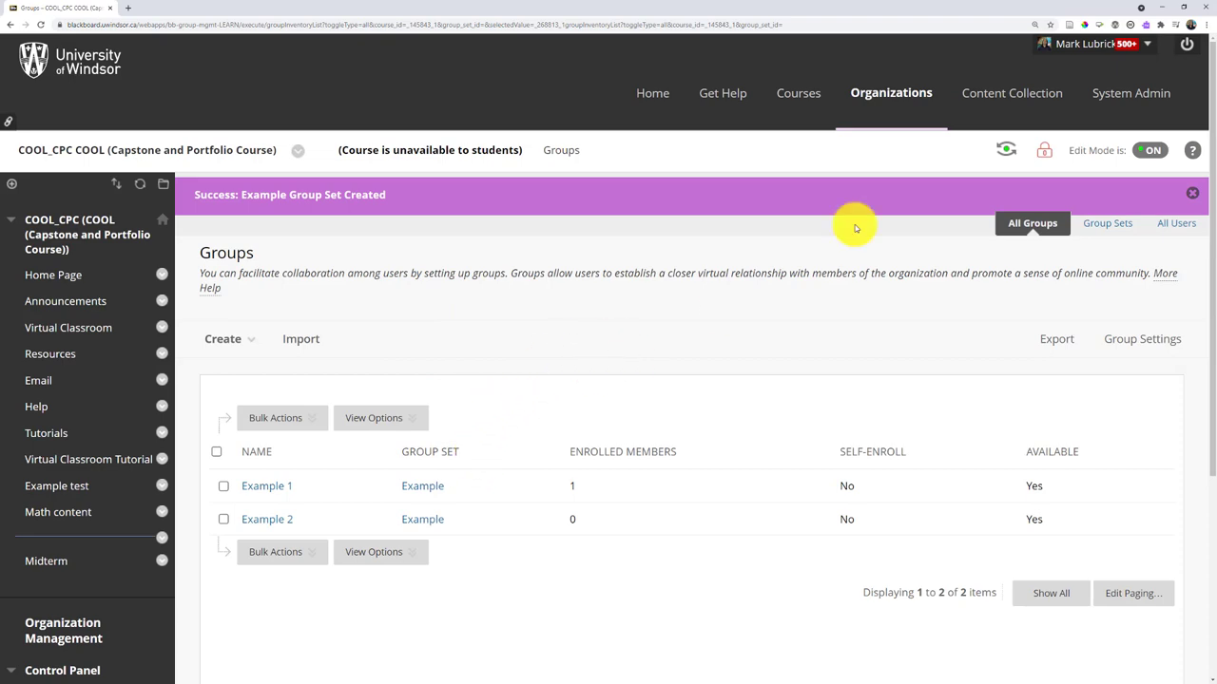
mouse_move(1000, 150)
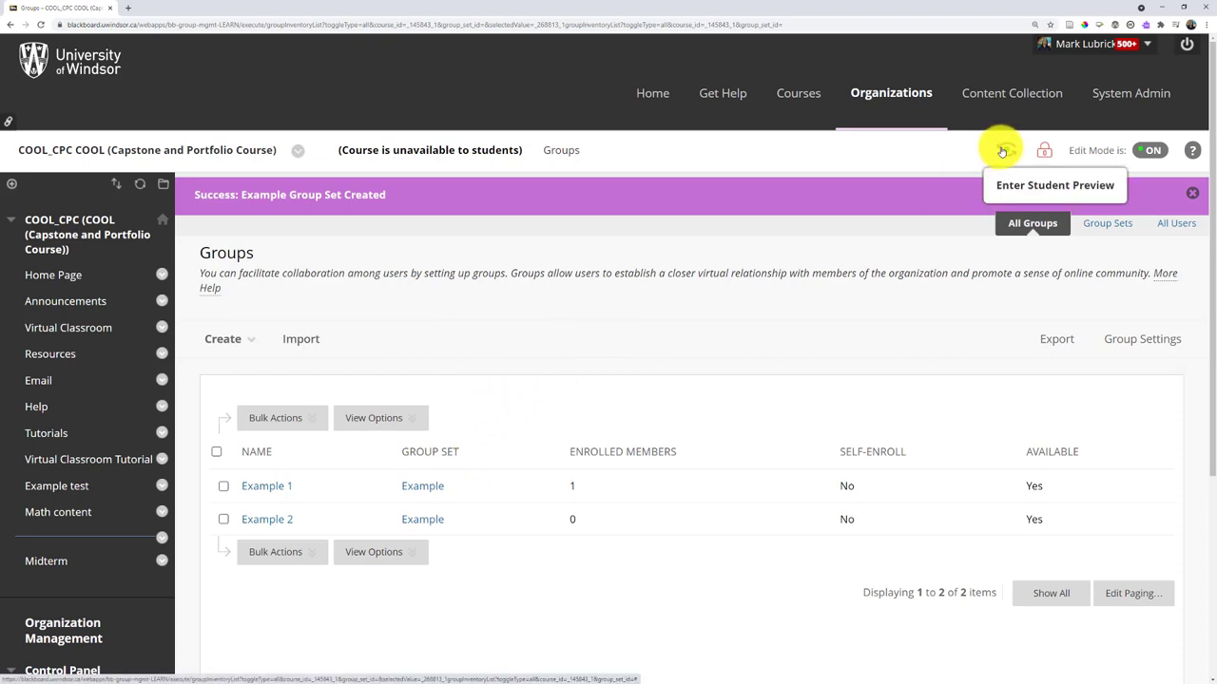
left_click(1054, 185)
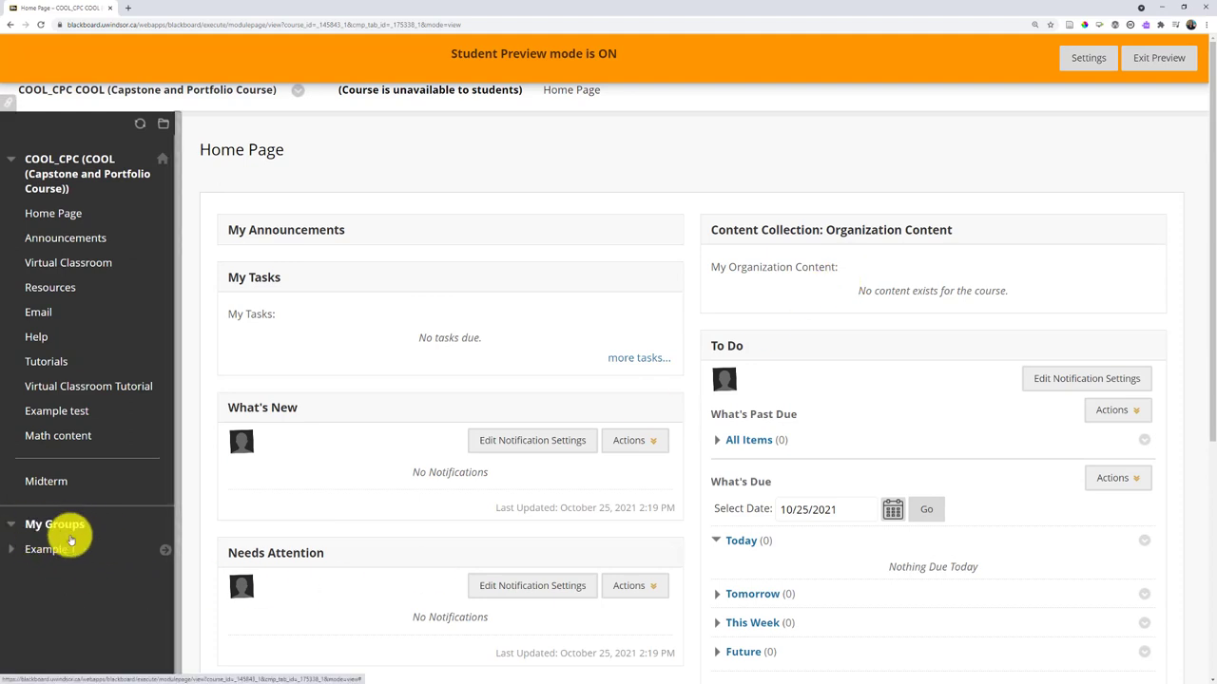
View Example 1's Collaborate room under My Groups as a student, then exit preview
left_click(49, 548)
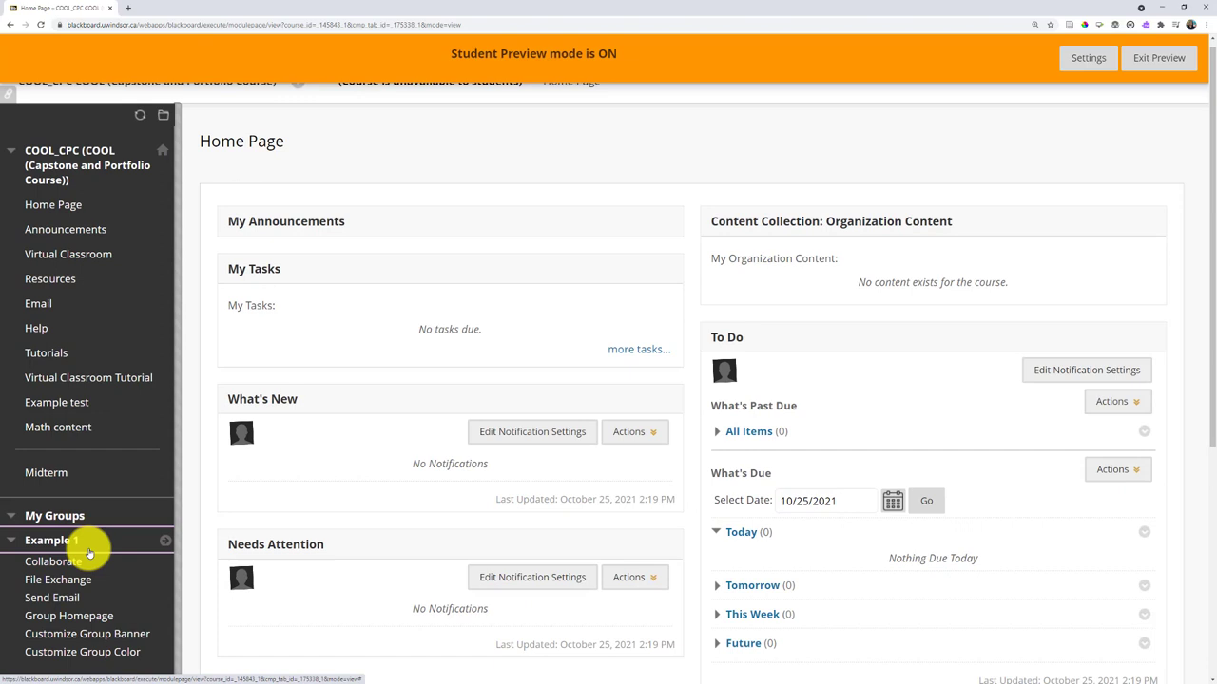
scroll("down", 3)
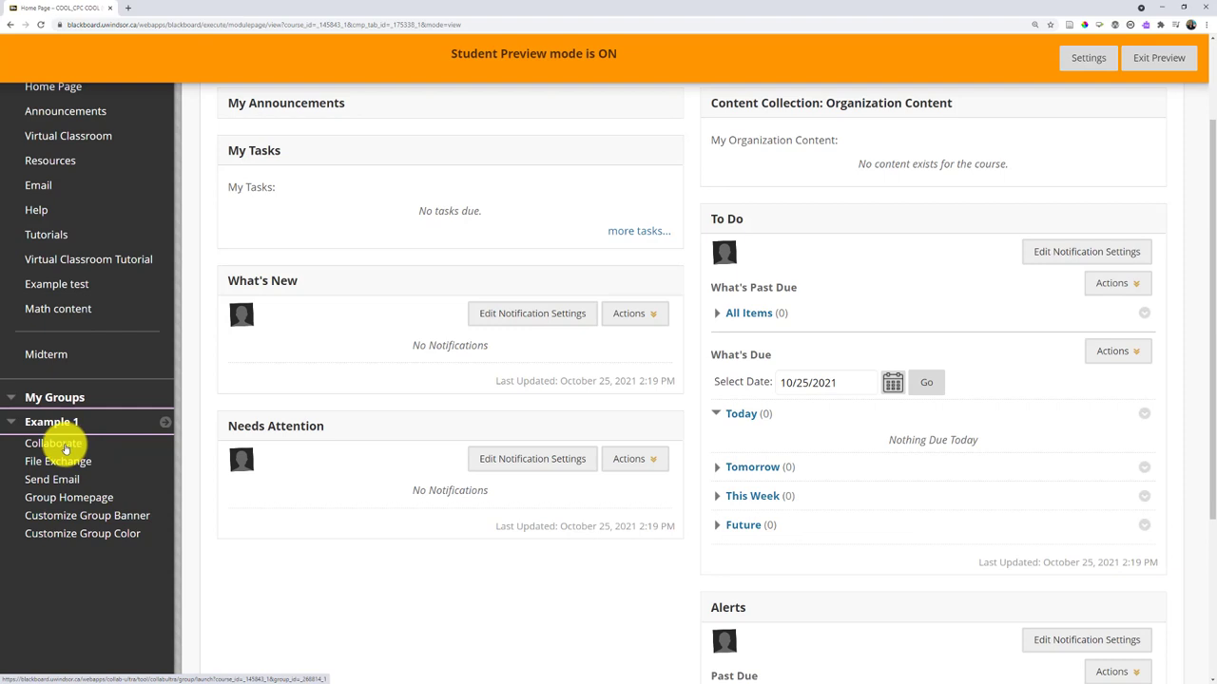
left_click(53, 443)
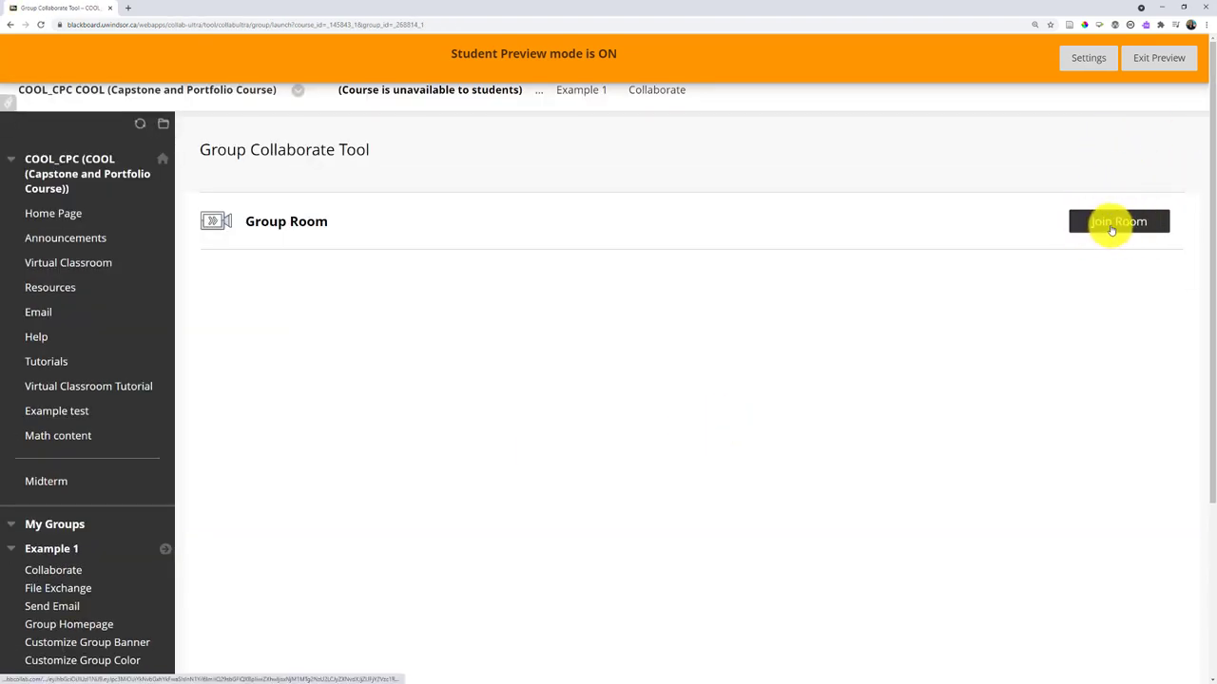
mouse_move(660, 294)
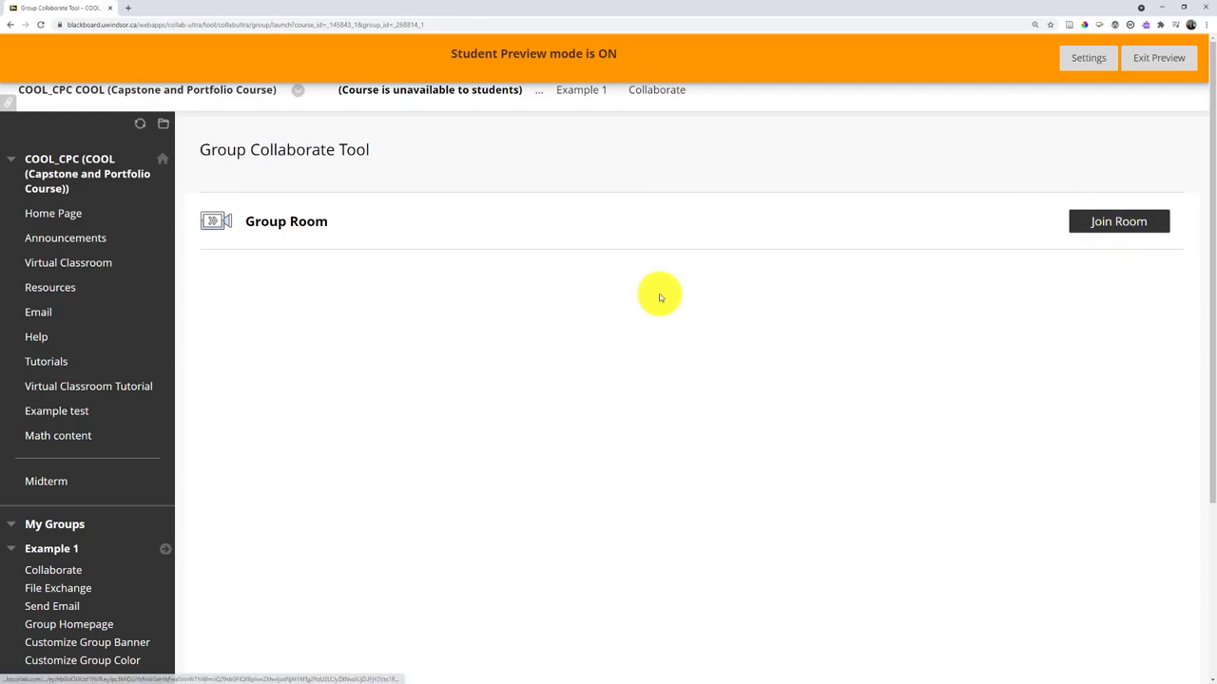
left_click(1160, 57)
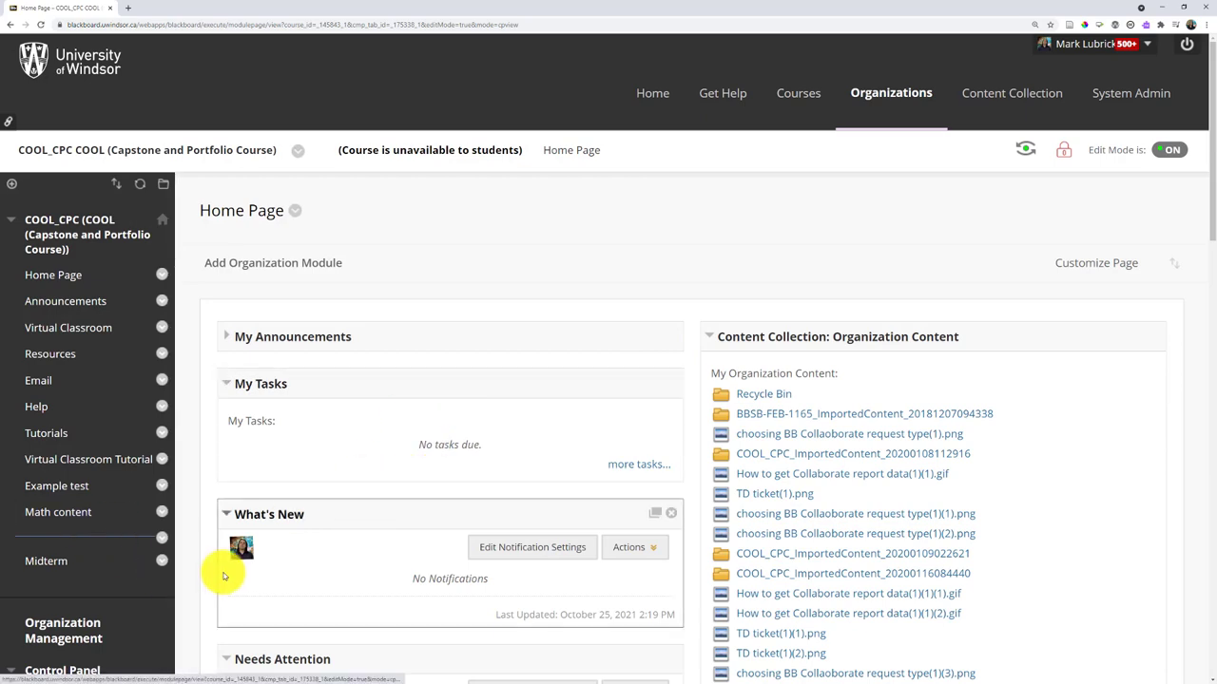
From the Groups list, enter Example 1 and its Collaborate tool showing no recent recordings
scroll("down", 3)
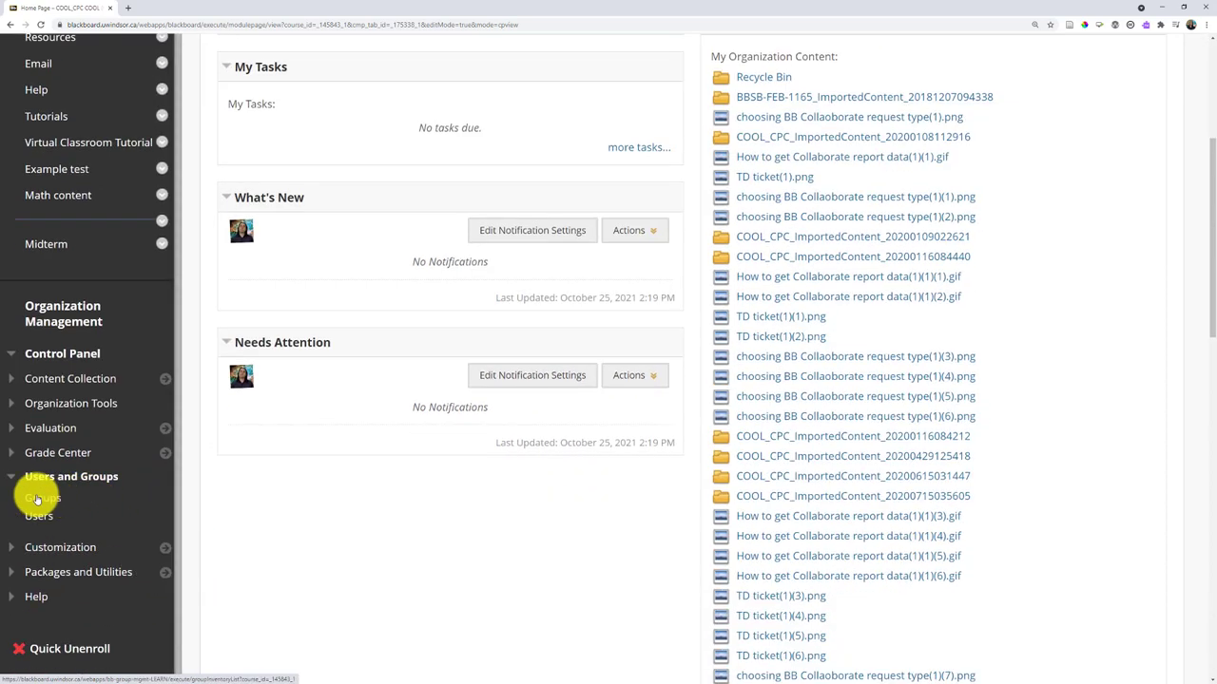
left_click(40, 498)
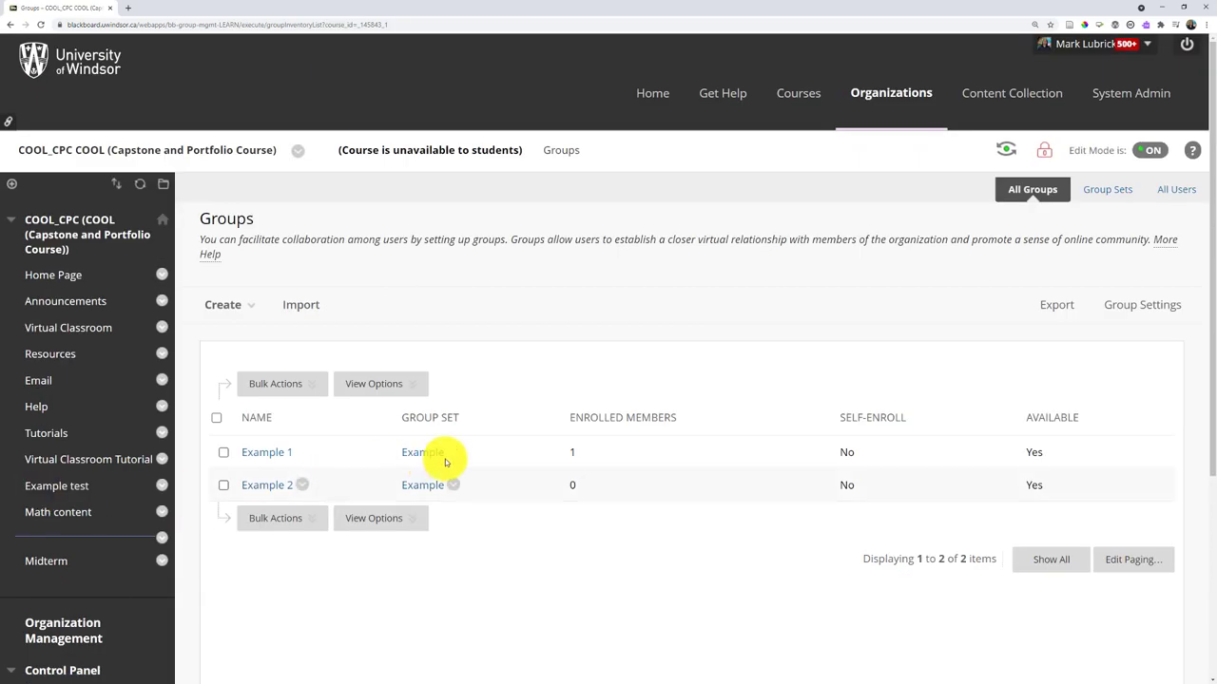
left_click(266, 452)
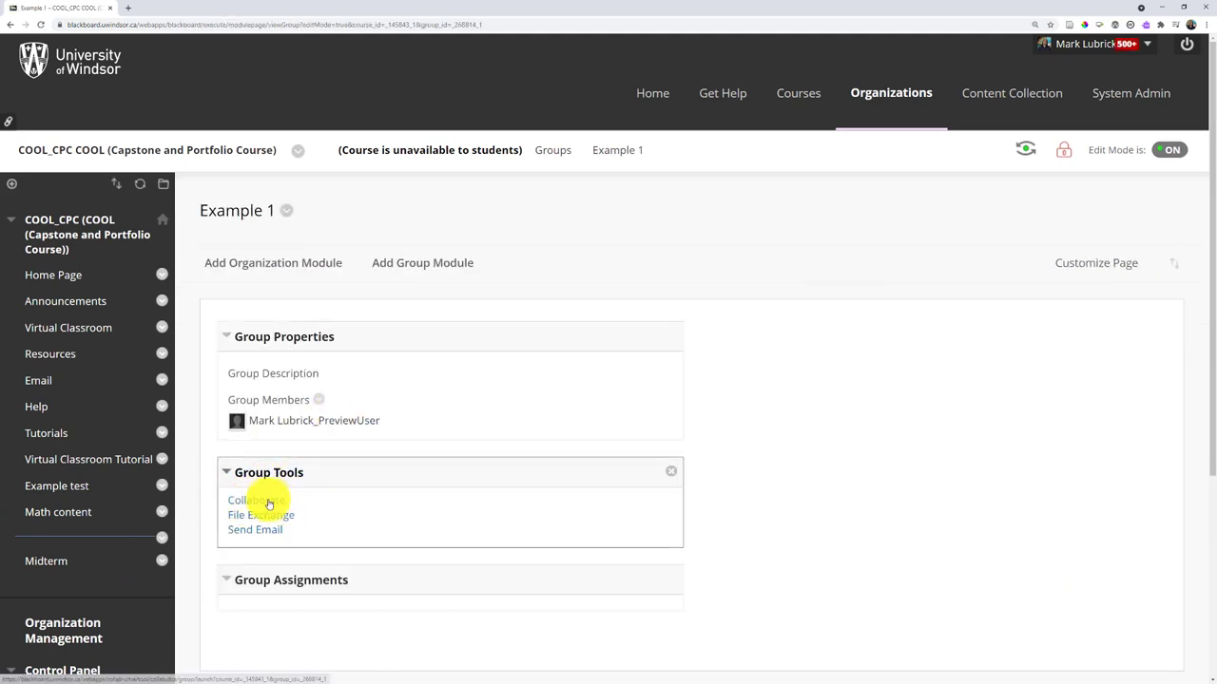
left_click(256, 500)
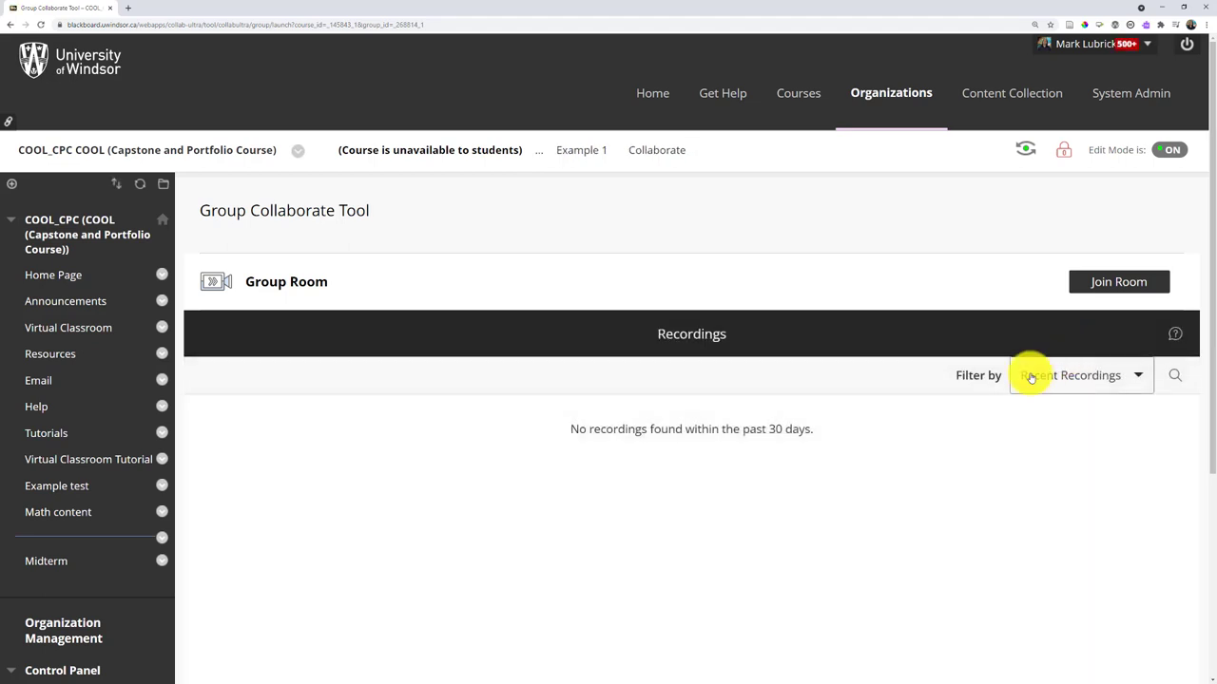
mouse_move(993, 411)
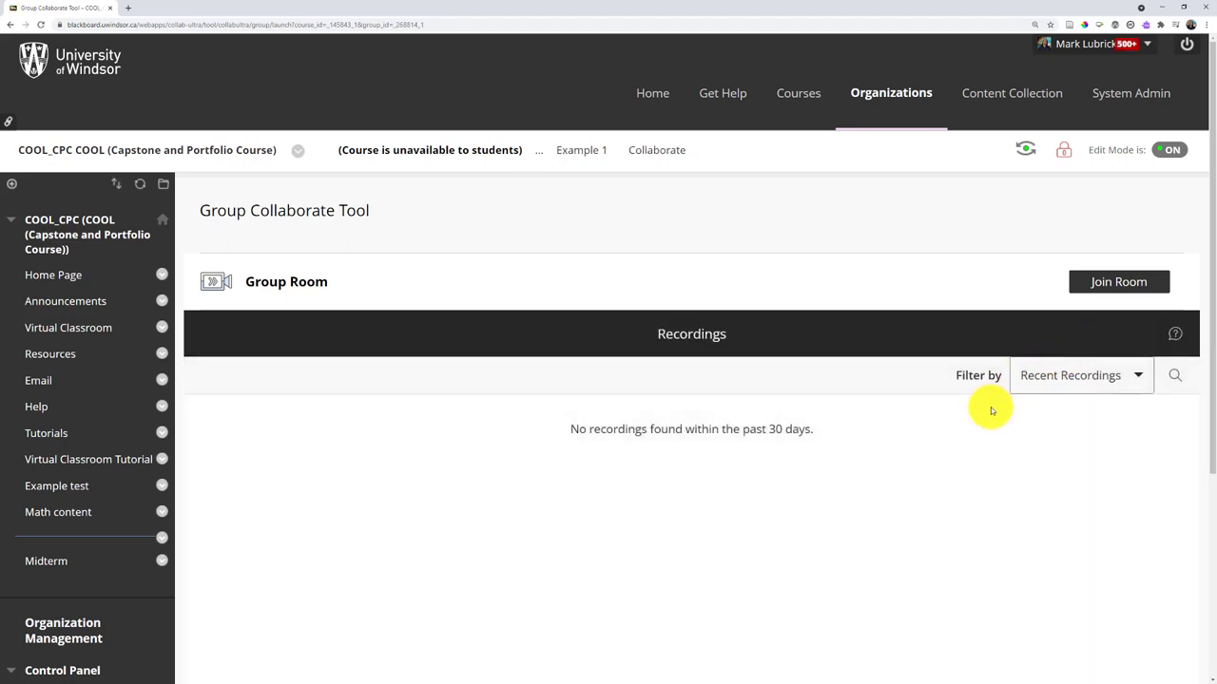
mouse_move(635, 424)
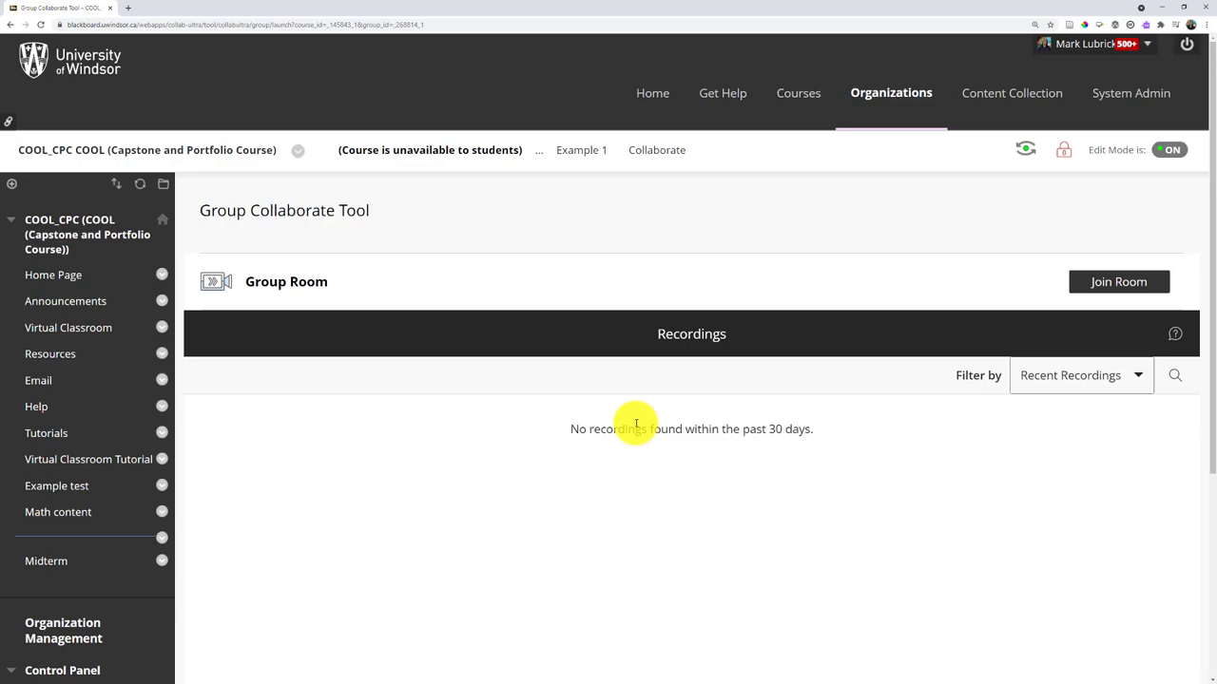